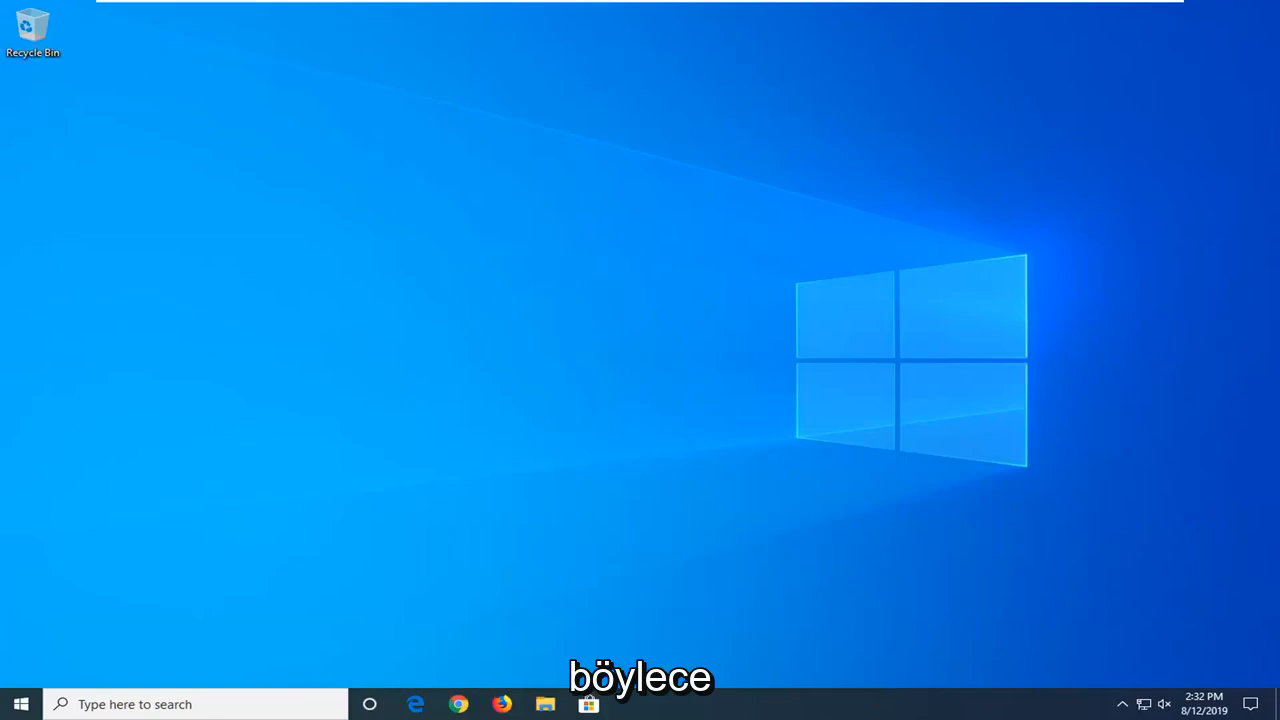
pyautogui.moveTo(1167, 272)
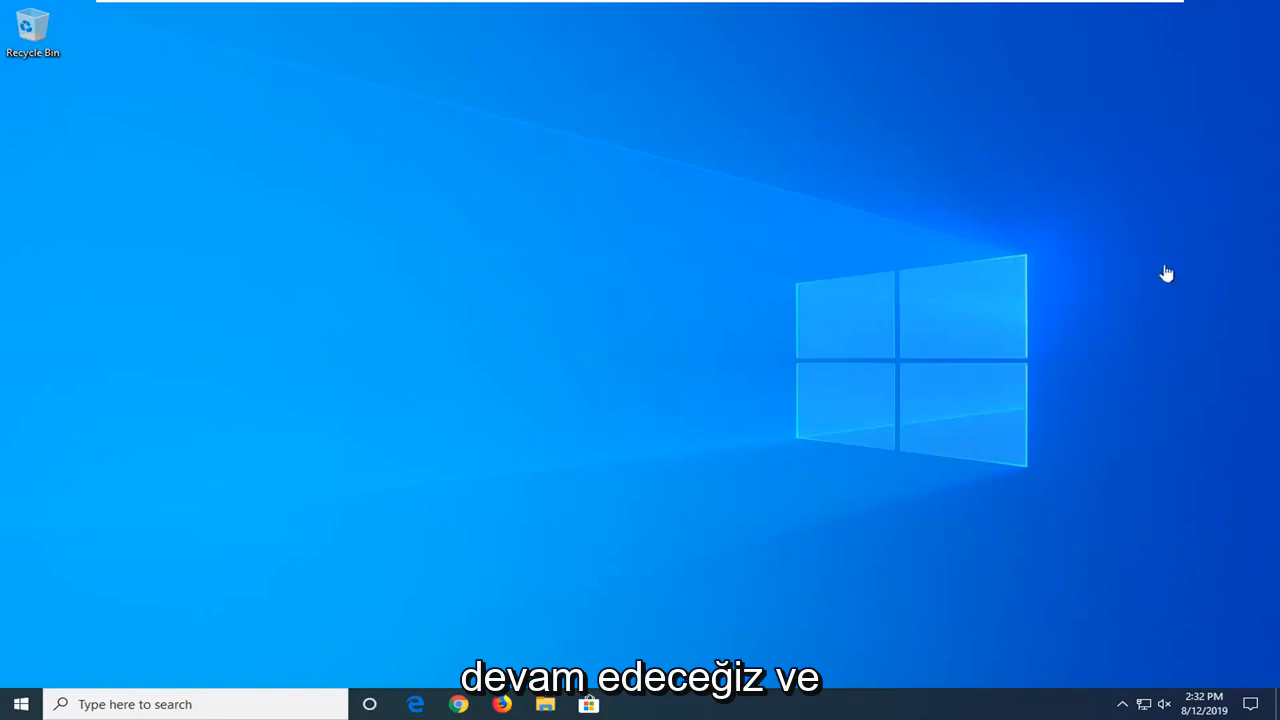
# - Find Indexing Options from the Start menu and open it
pyautogui.click(20, 703)
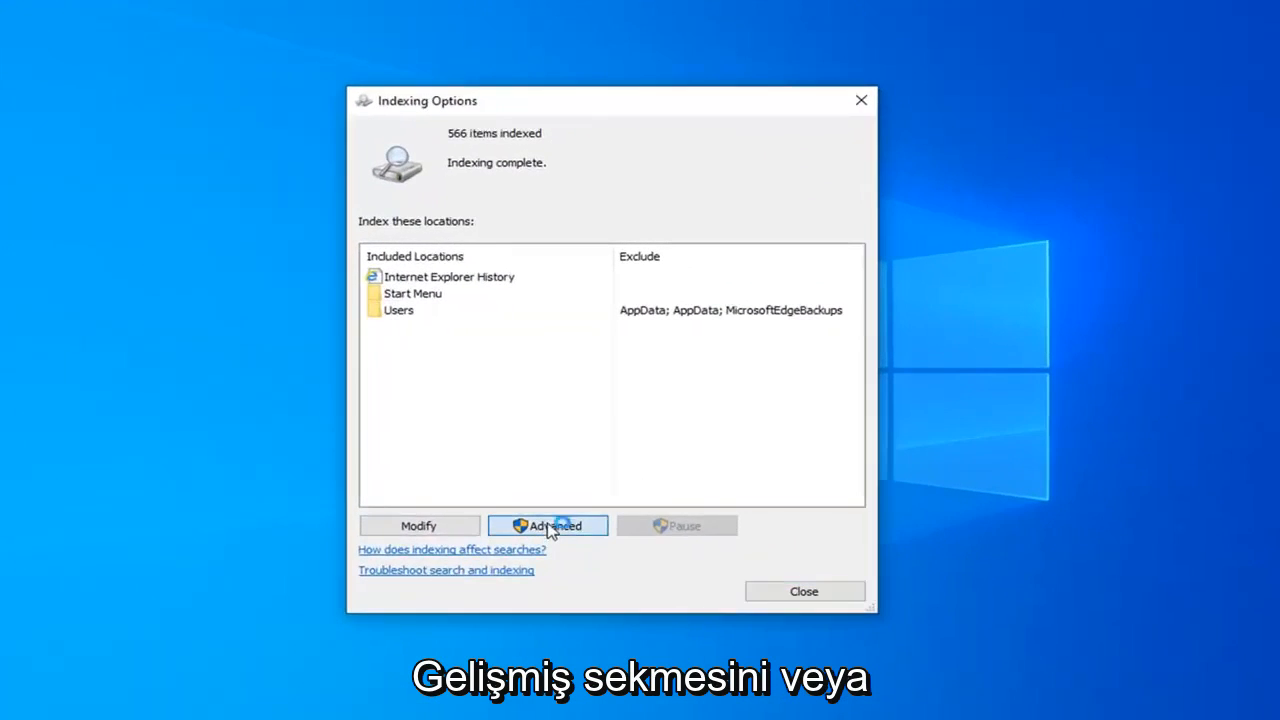
# - Rebuild the search index from Advanced settings and accept the long-duration warning
pyautogui.click(547, 525)
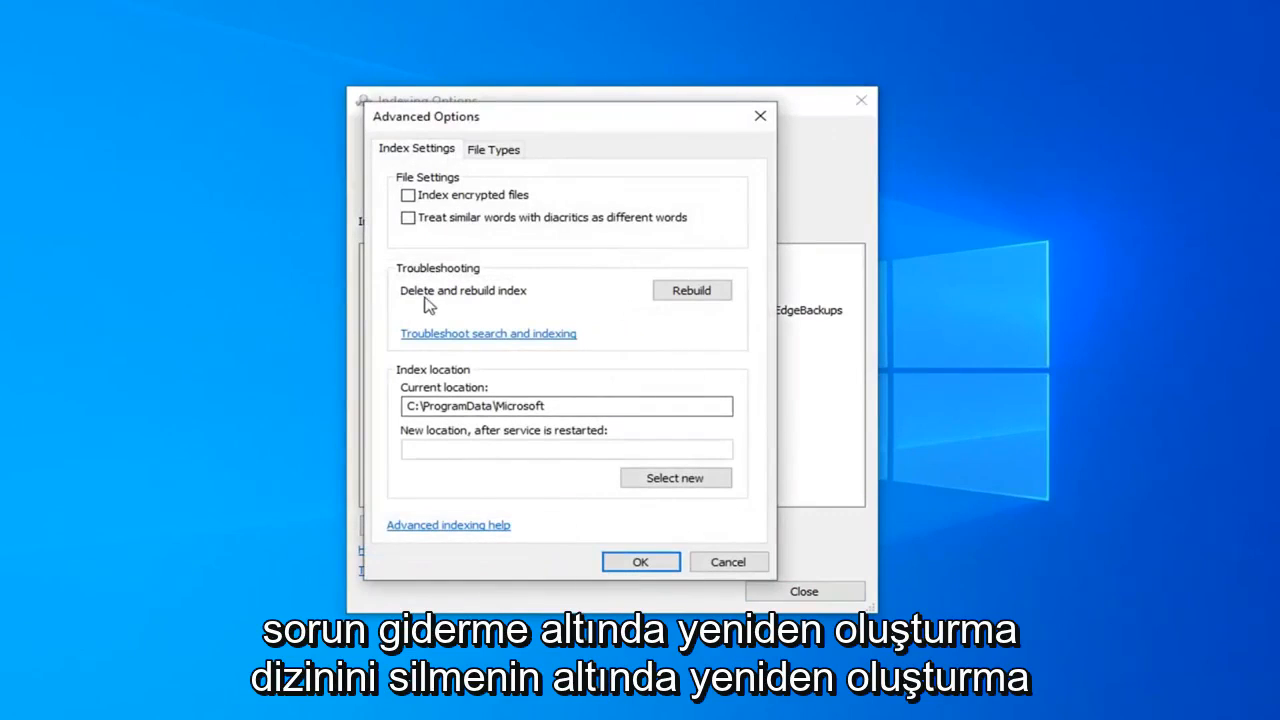
pyautogui.moveTo(692, 290)
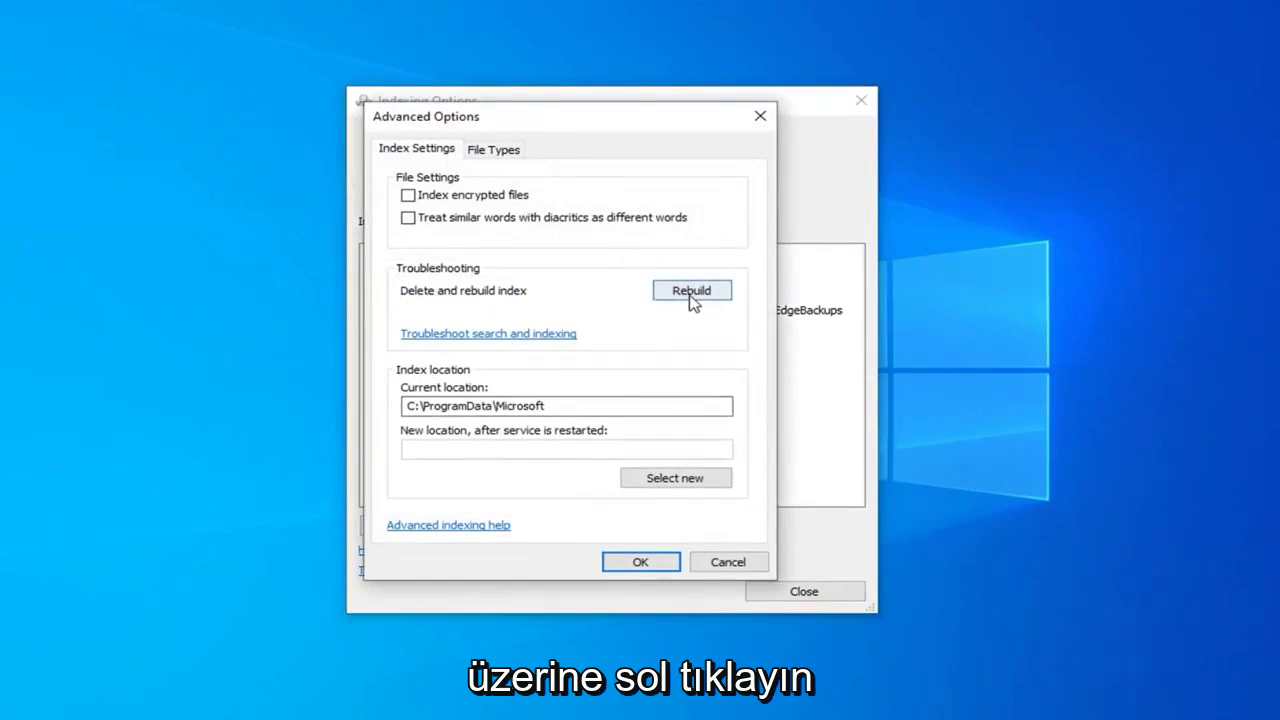
pyautogui.click(691, 290)
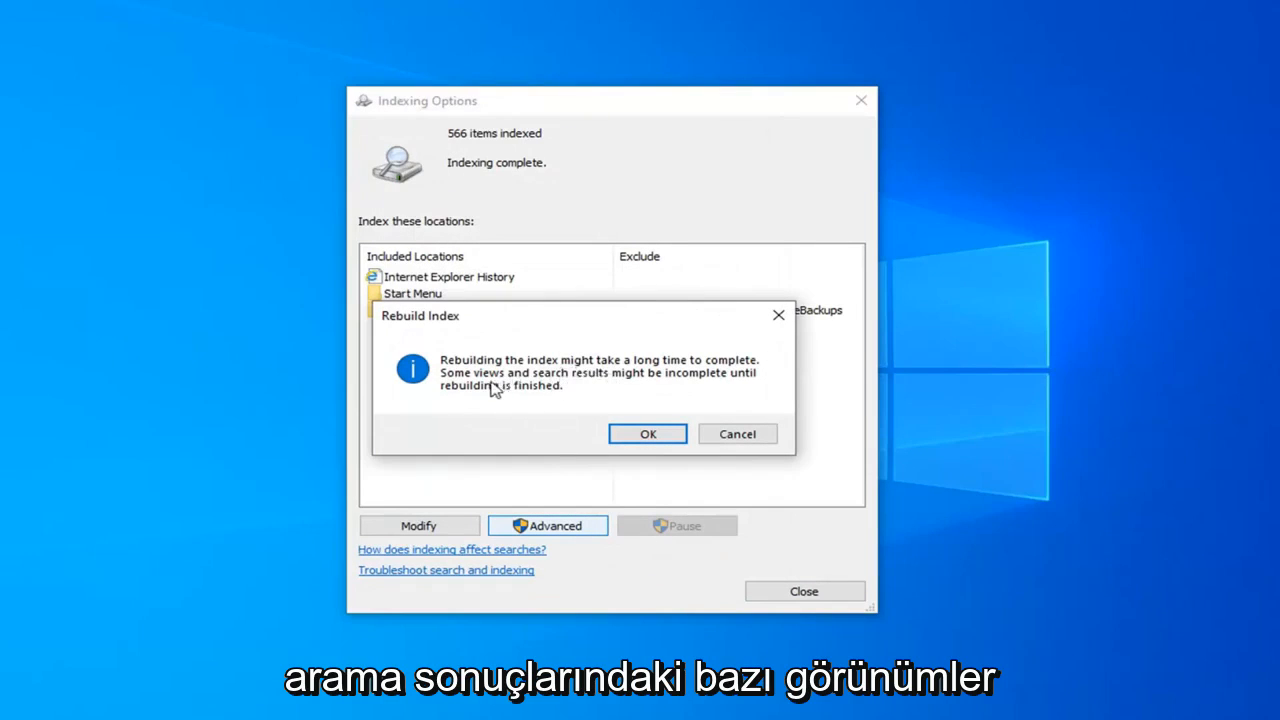
pyautogui.moveTo(537, 395)
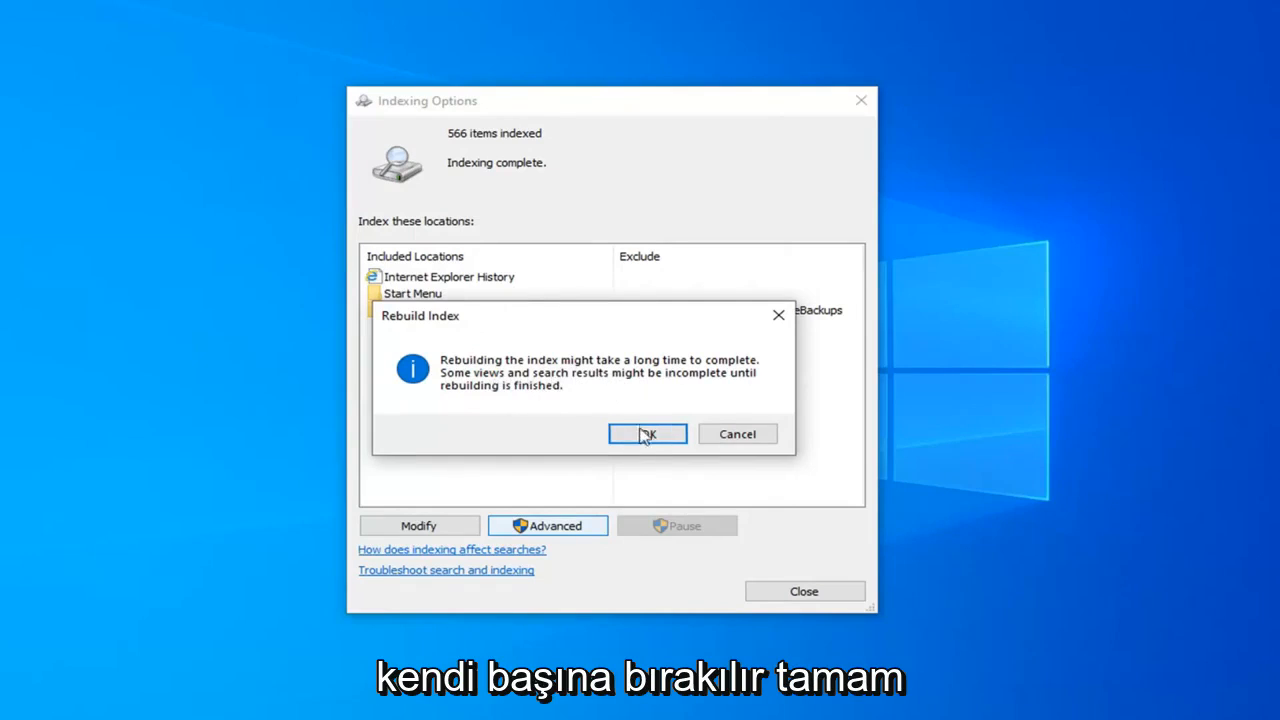
pyautogui.click(647, 433)
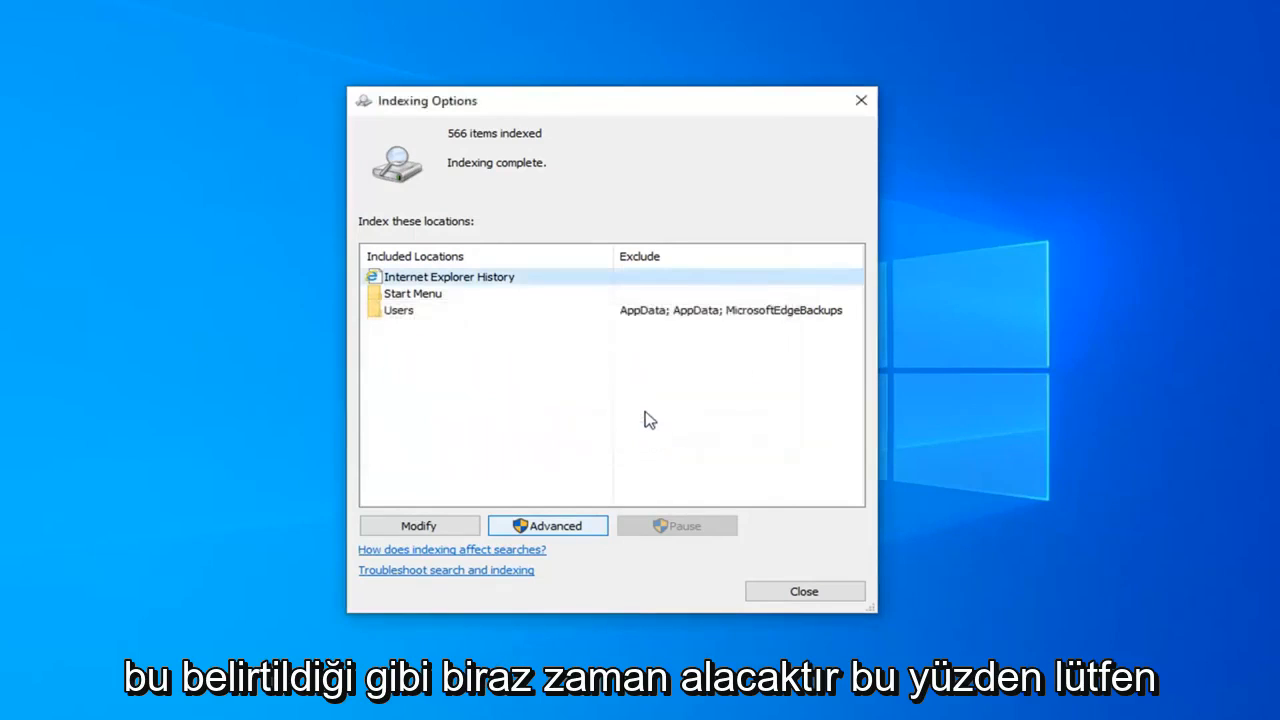
pyautogui.moveTo(650, 401)
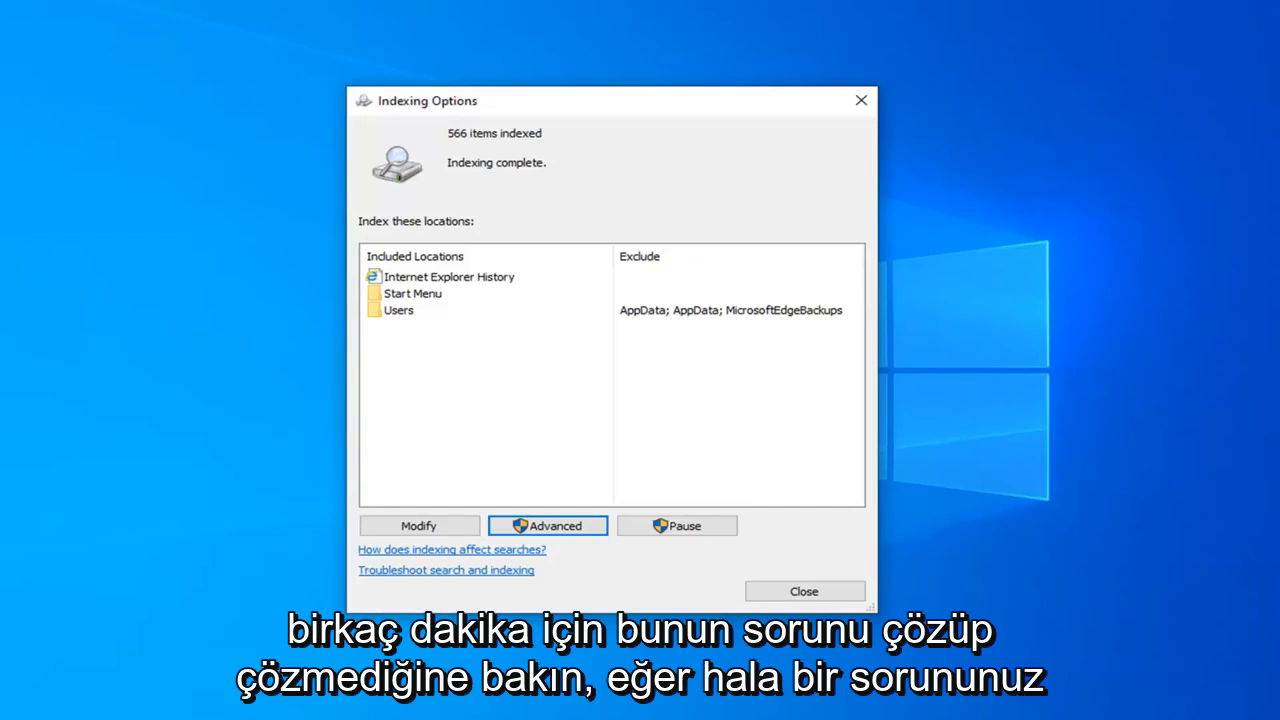
pyautogui.moveTo(589, 300)
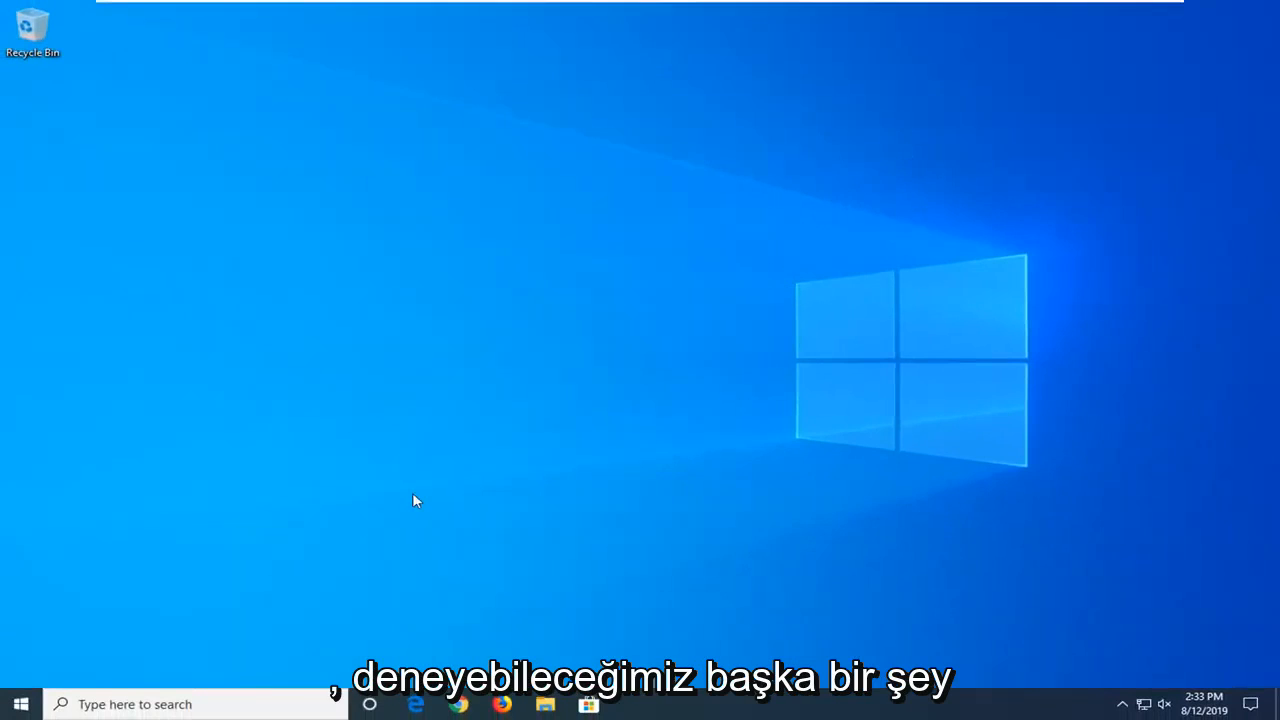
# - Search 'reg' in Start and run Registry Editor as administrator, approving UAC
pyautogui.click(20, 704)
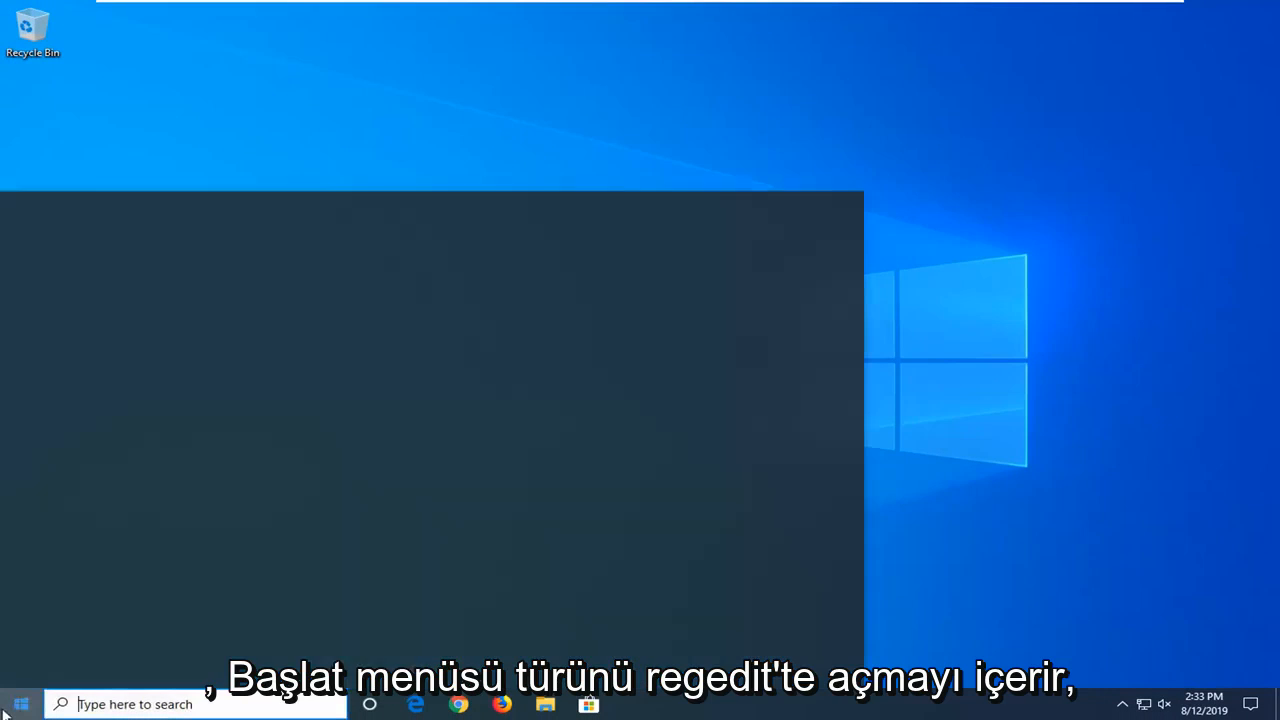
pyautogui.write('regedit')
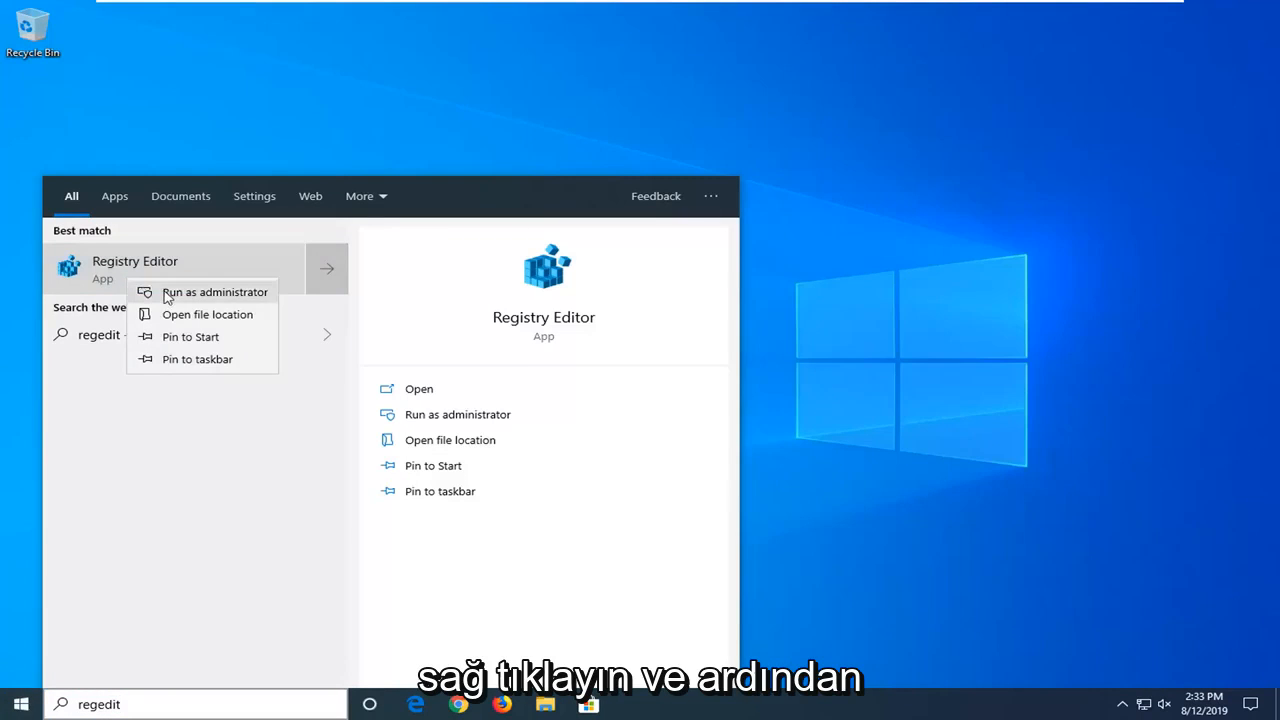
pyautogui.click(215, 291)
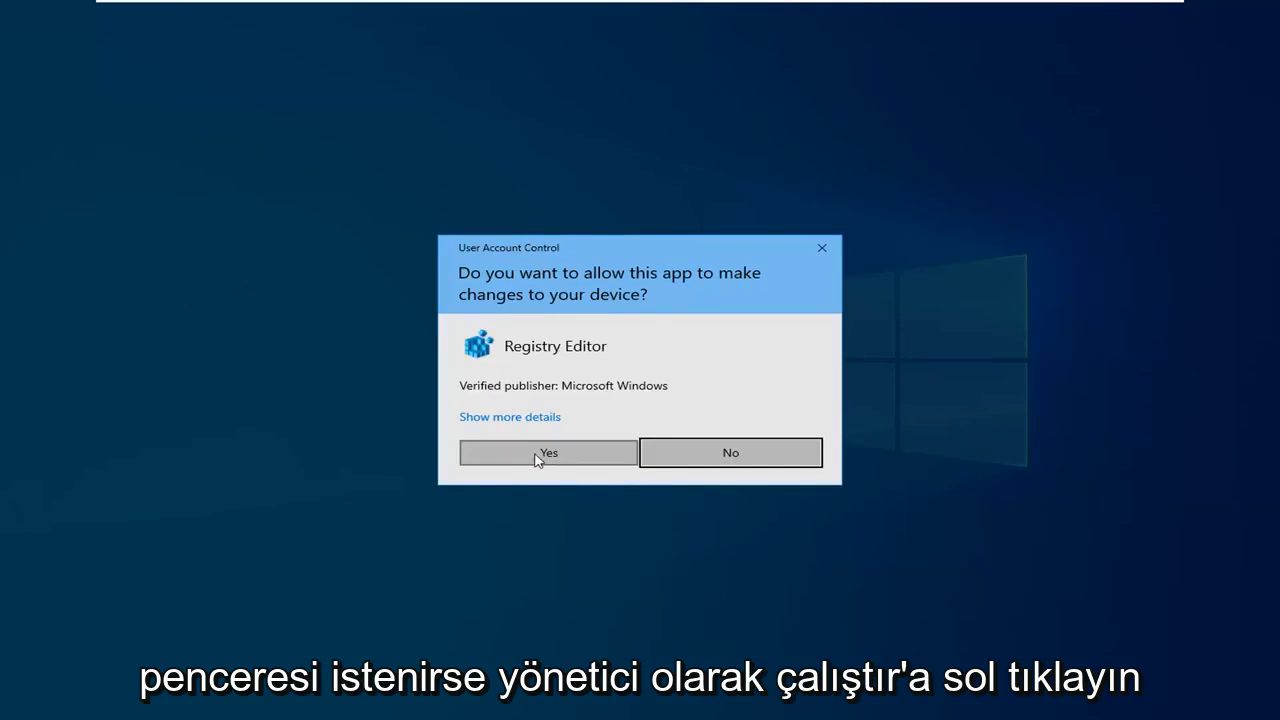
pyautogui.click(547, 452)
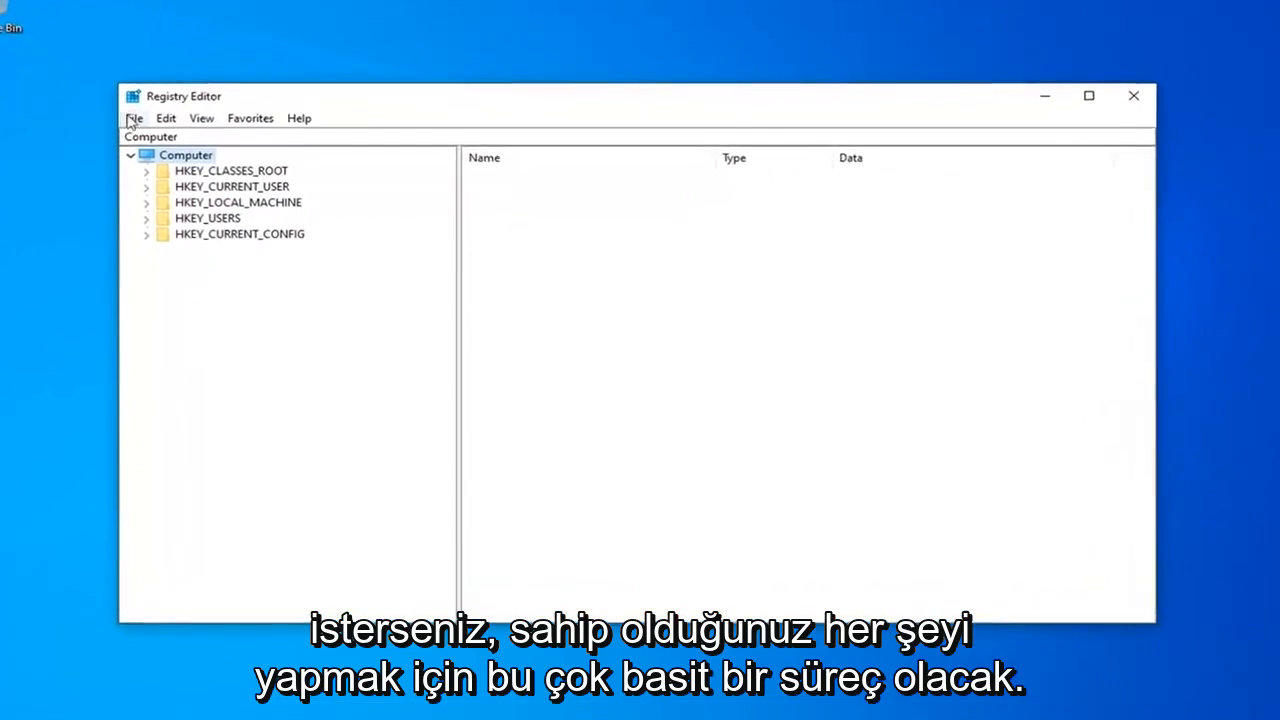
pyautogui.click(133, 118)
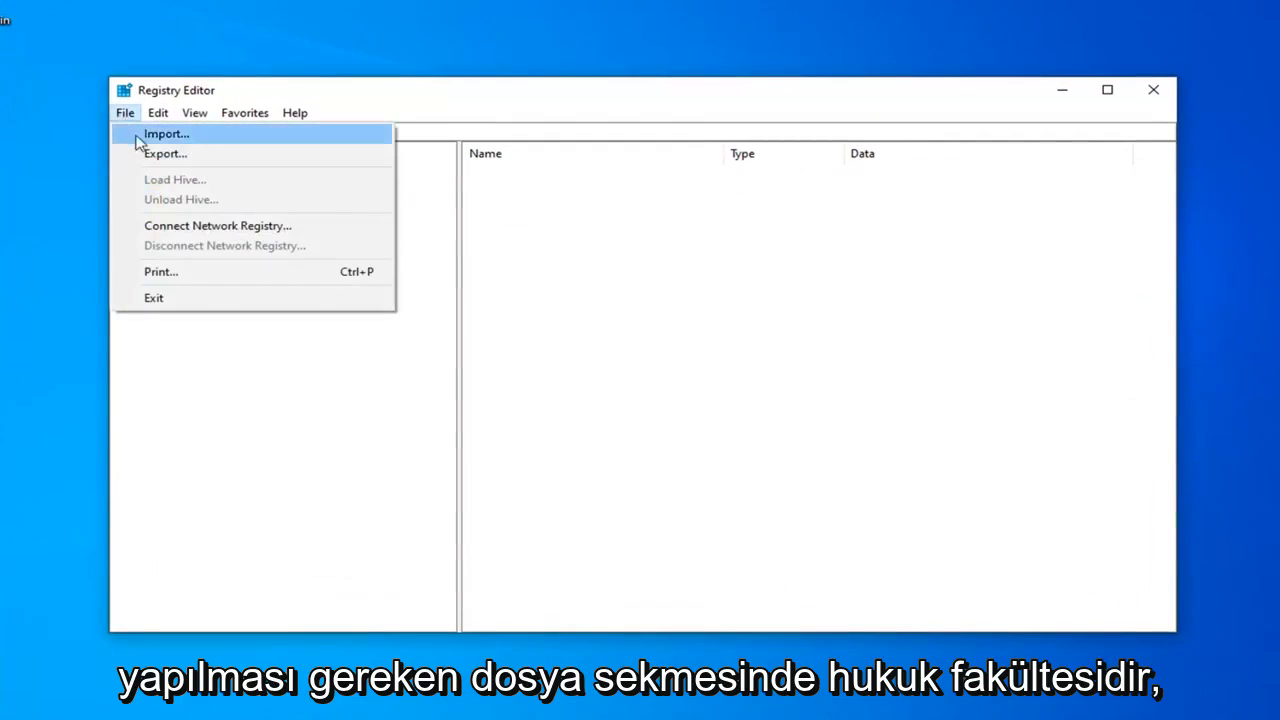
pyautogui.click(165, 153)
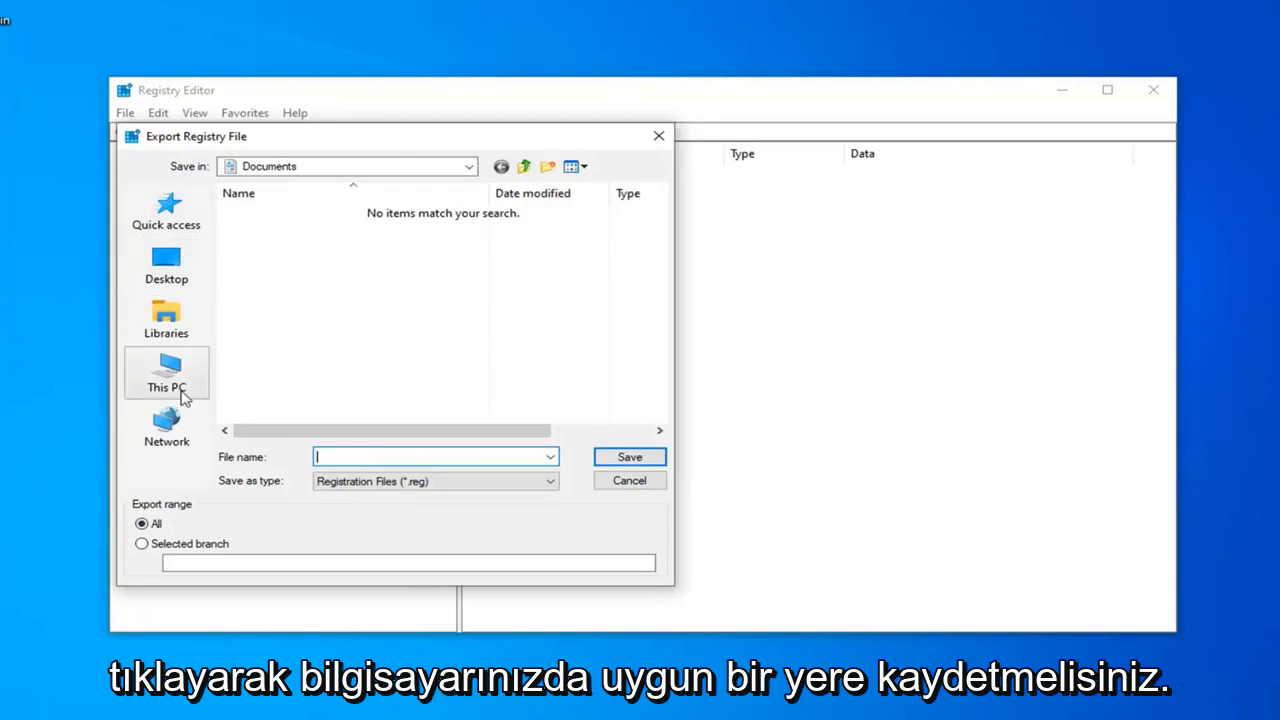
pyautogui.moveTo(630, 457)
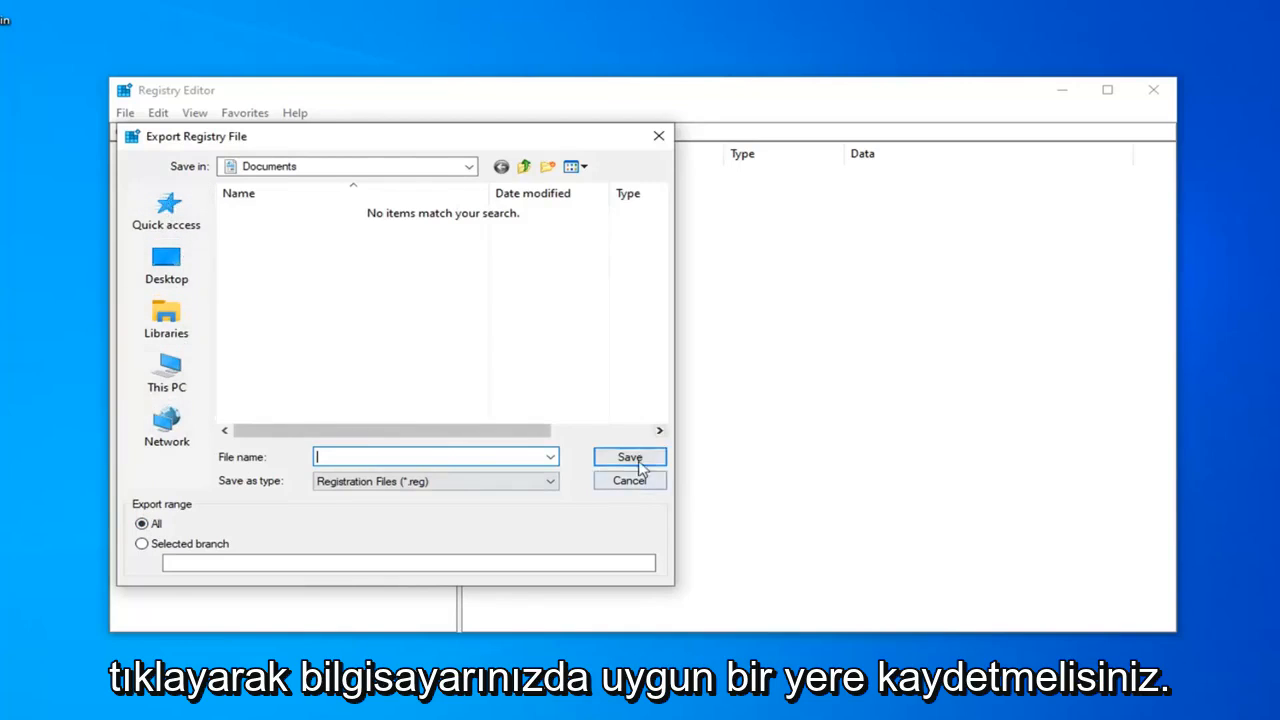
pyautogui.moveTo(625, 485)
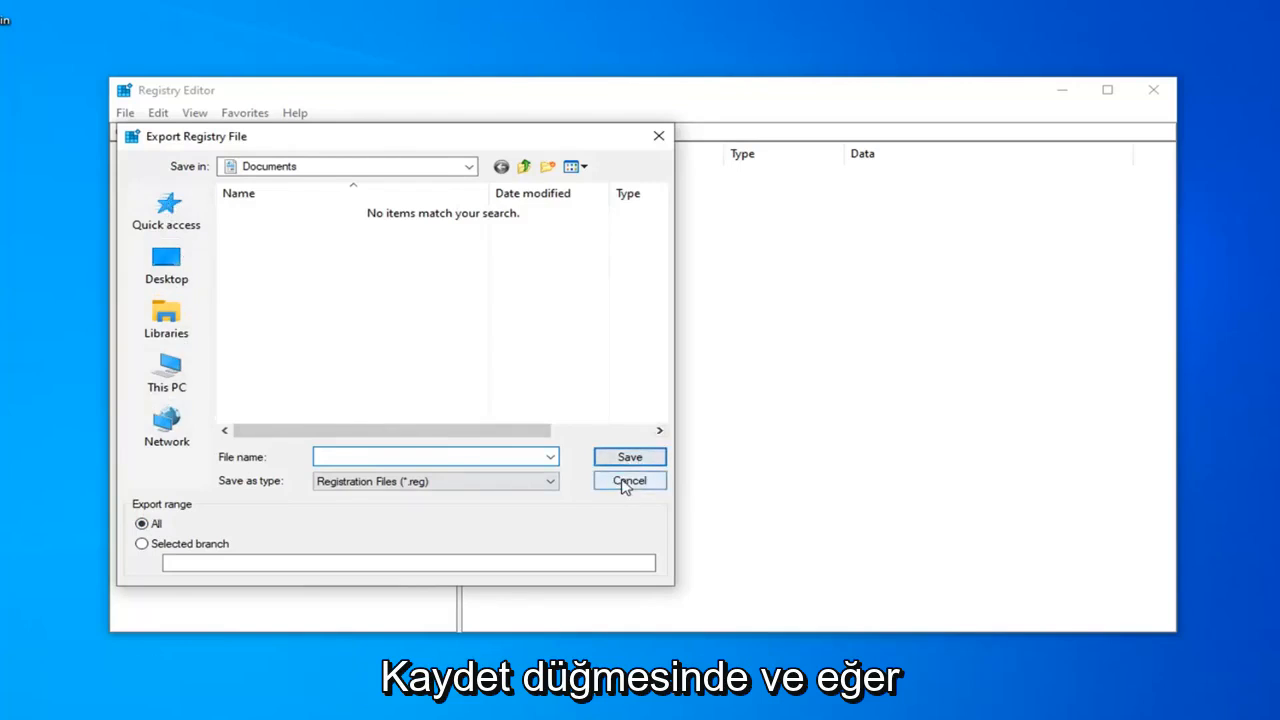
pyautogui.click(629, 481)
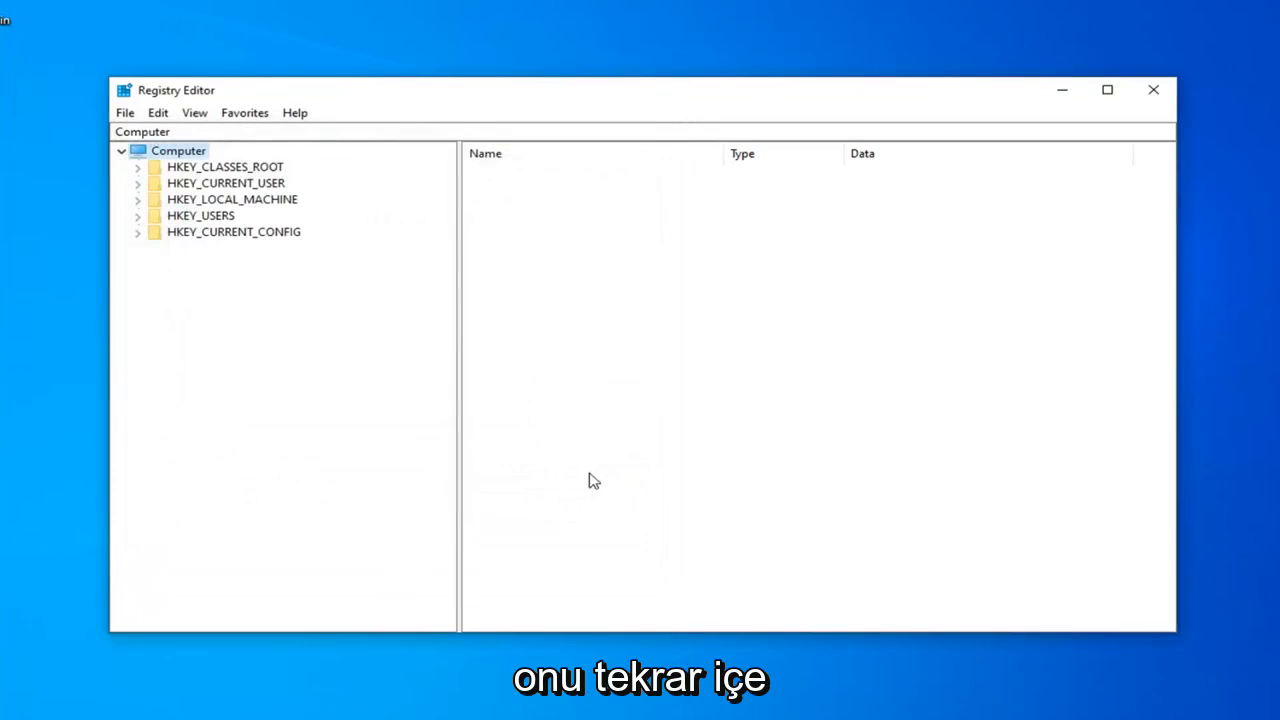
pyautogui.click(178, 150)
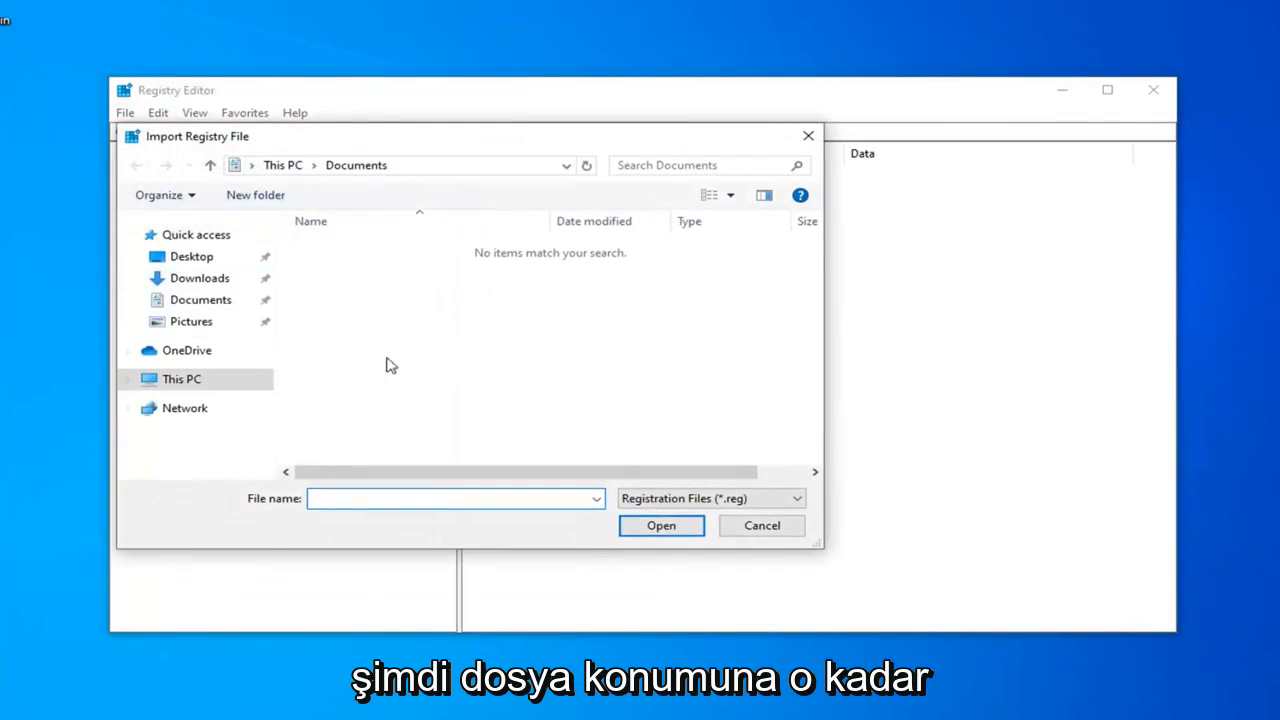
pyautogui.click(761, 525)
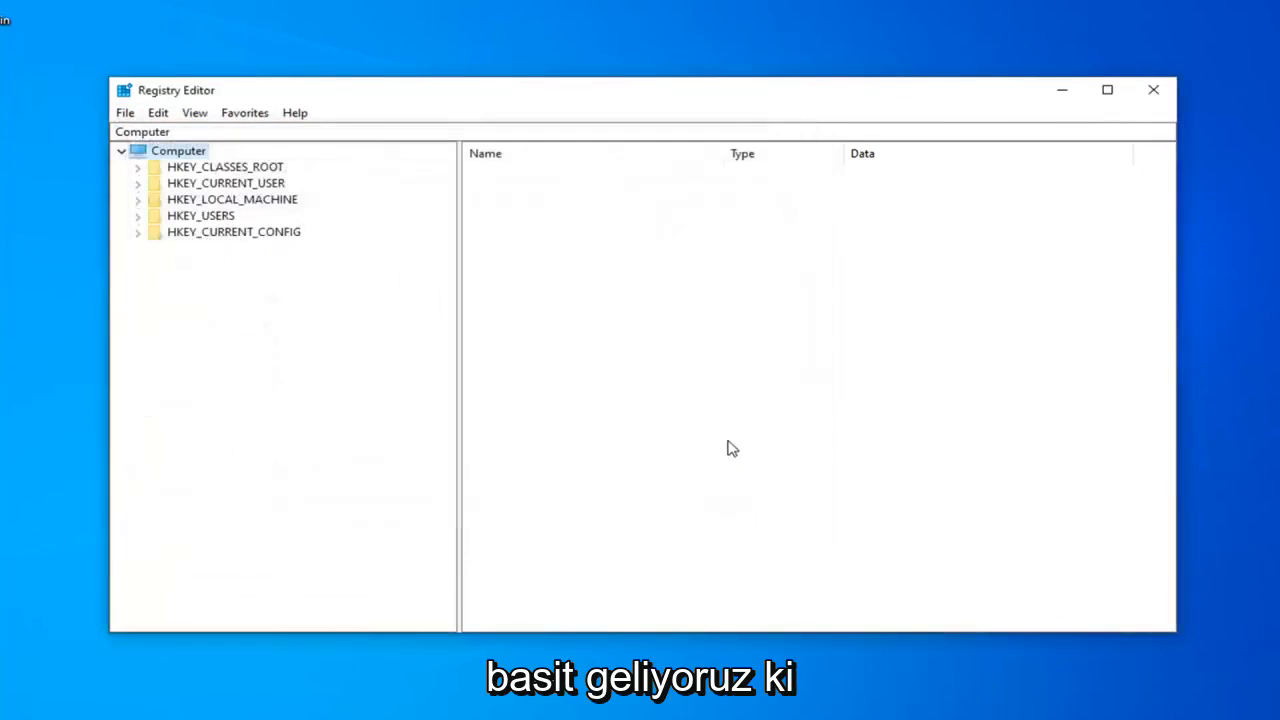
pyautogui.moveTo(474, 366)
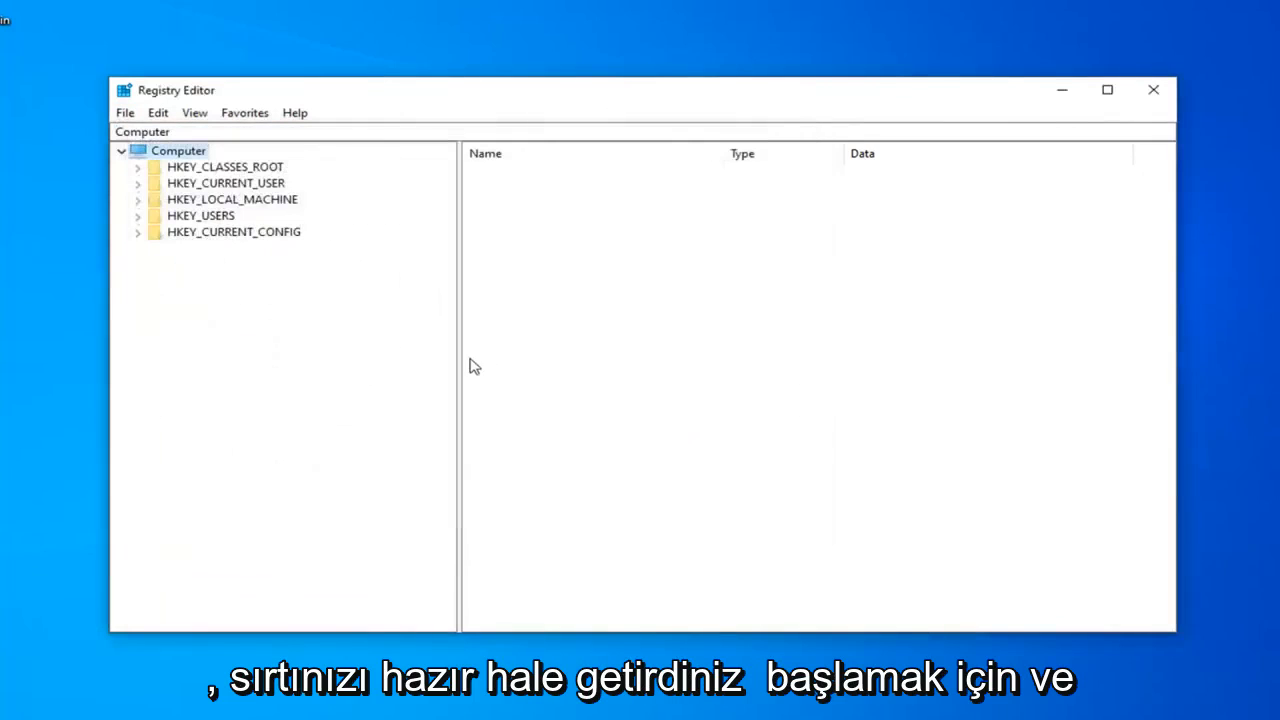
pyautogui.moveTo(245, 215)
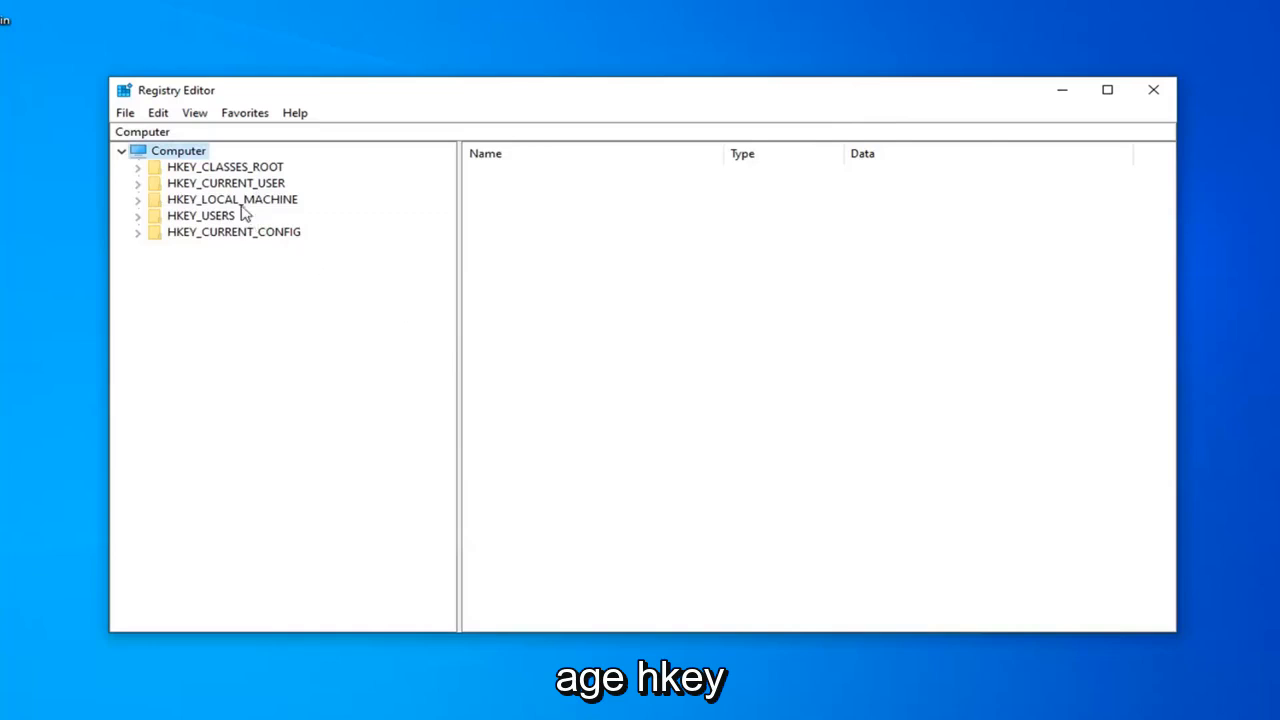
# - Expand HKEY_CURRENT_USER and SOFTWARE\Classes, then select the Local Settings key
pyautogui.click(226, 183)
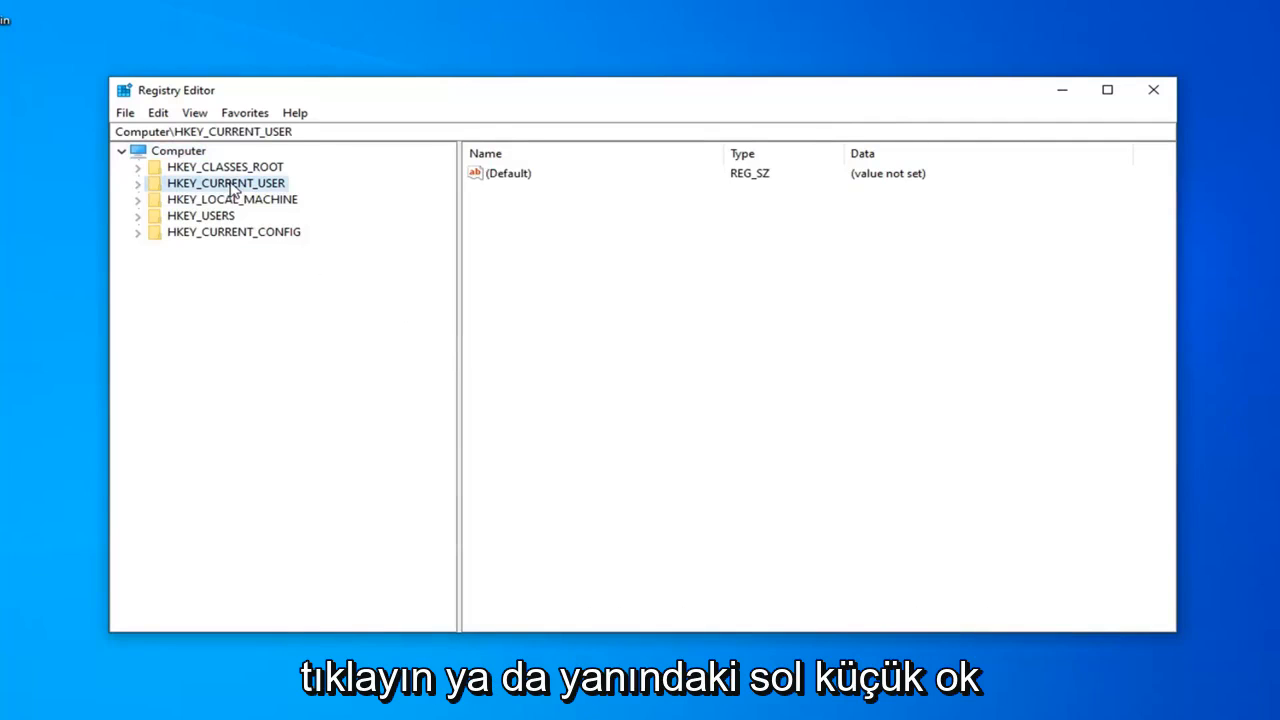
pyautogui.click(138, 183)
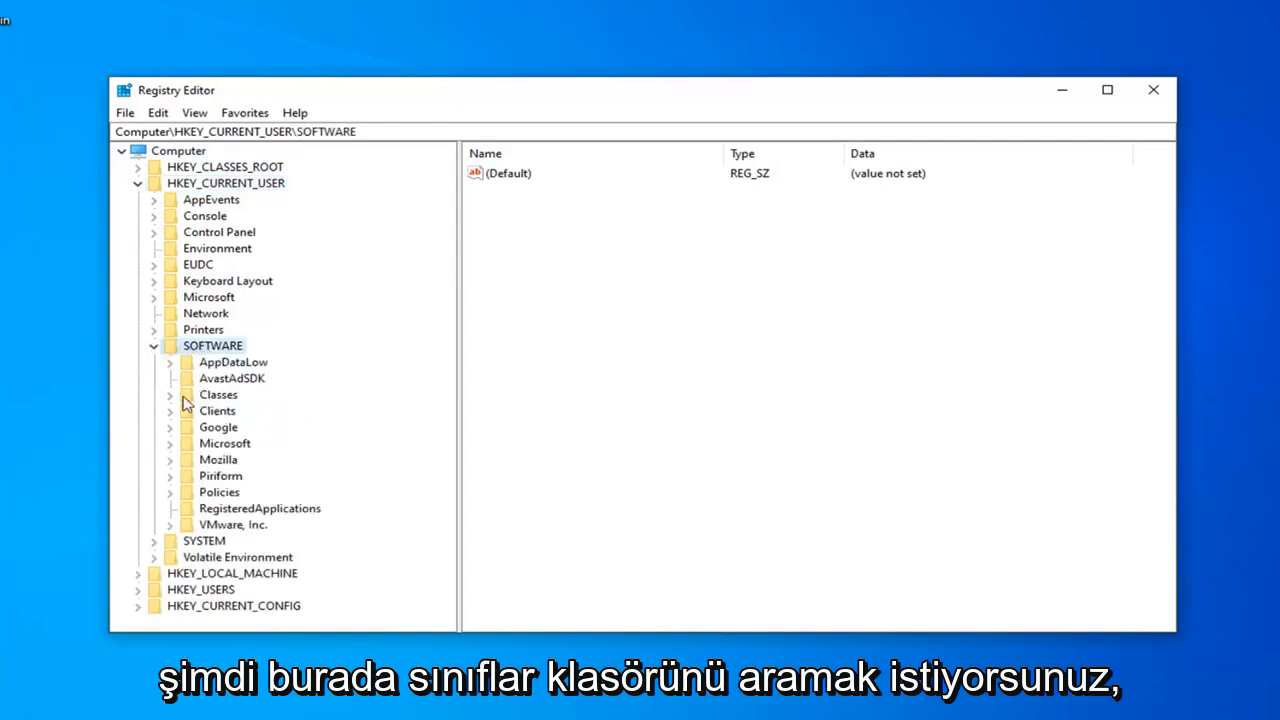
pyautogui.click(170, 394)
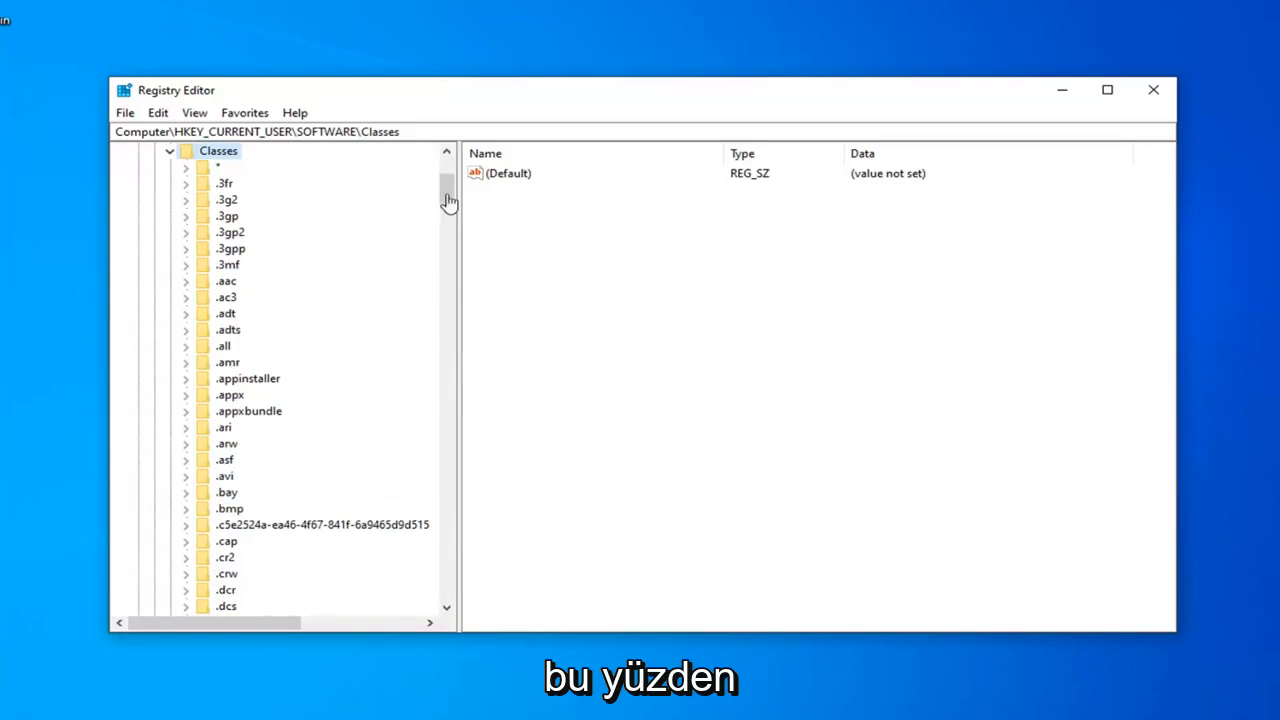
pyautogui.scroll(-3)
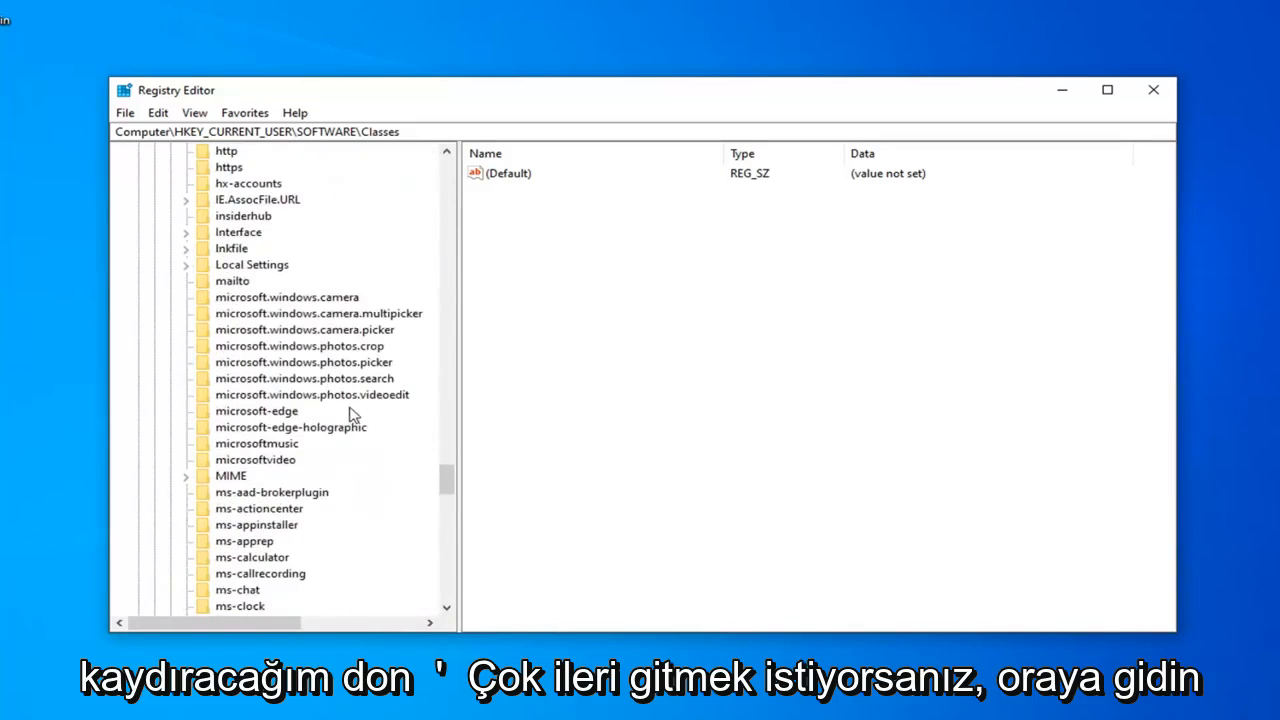
pyautogui.click(251, 411)
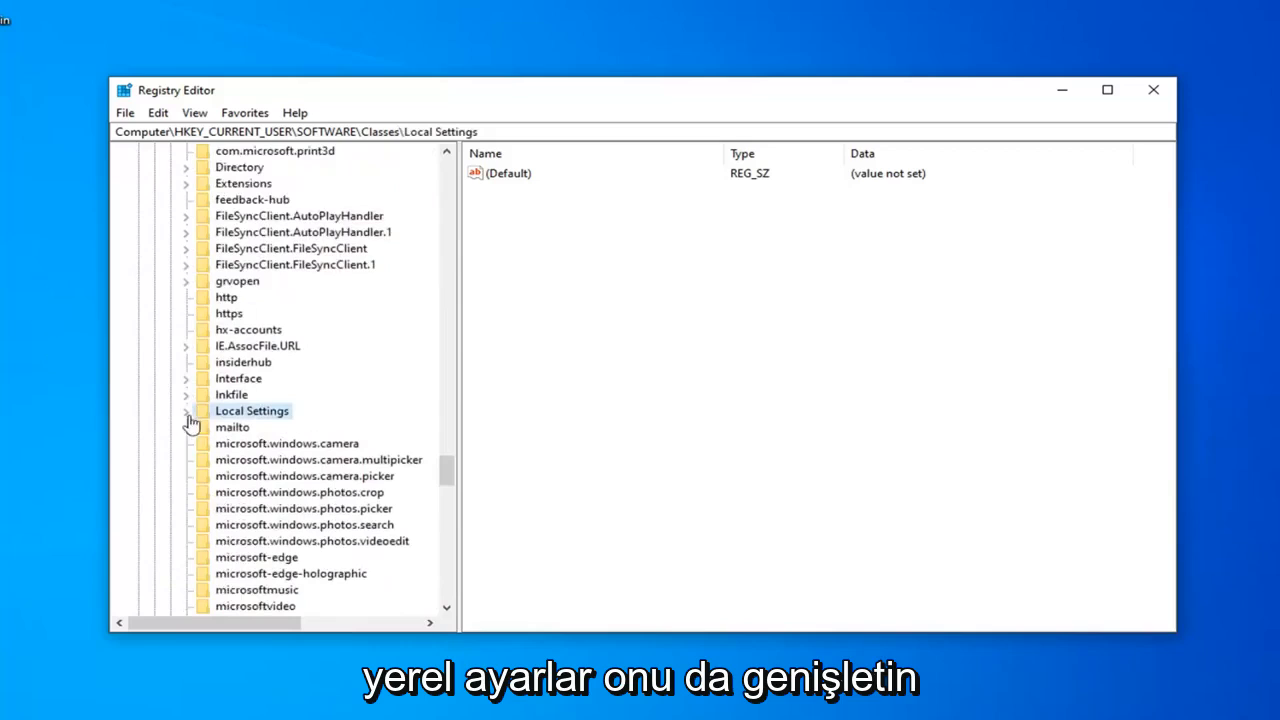
# - Expand Software > Microsoft > Windows, then select and expand Shell
pyautogui.click(186, 411)
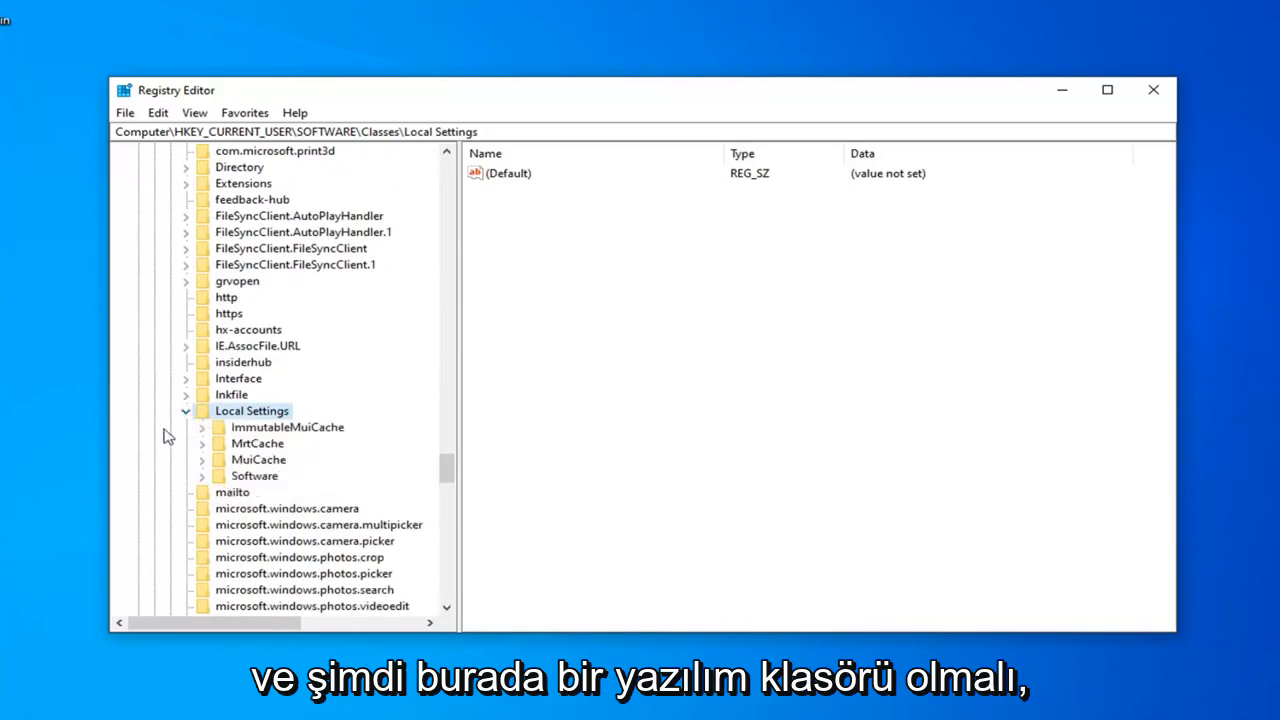
pyautogui.click(254, 475)
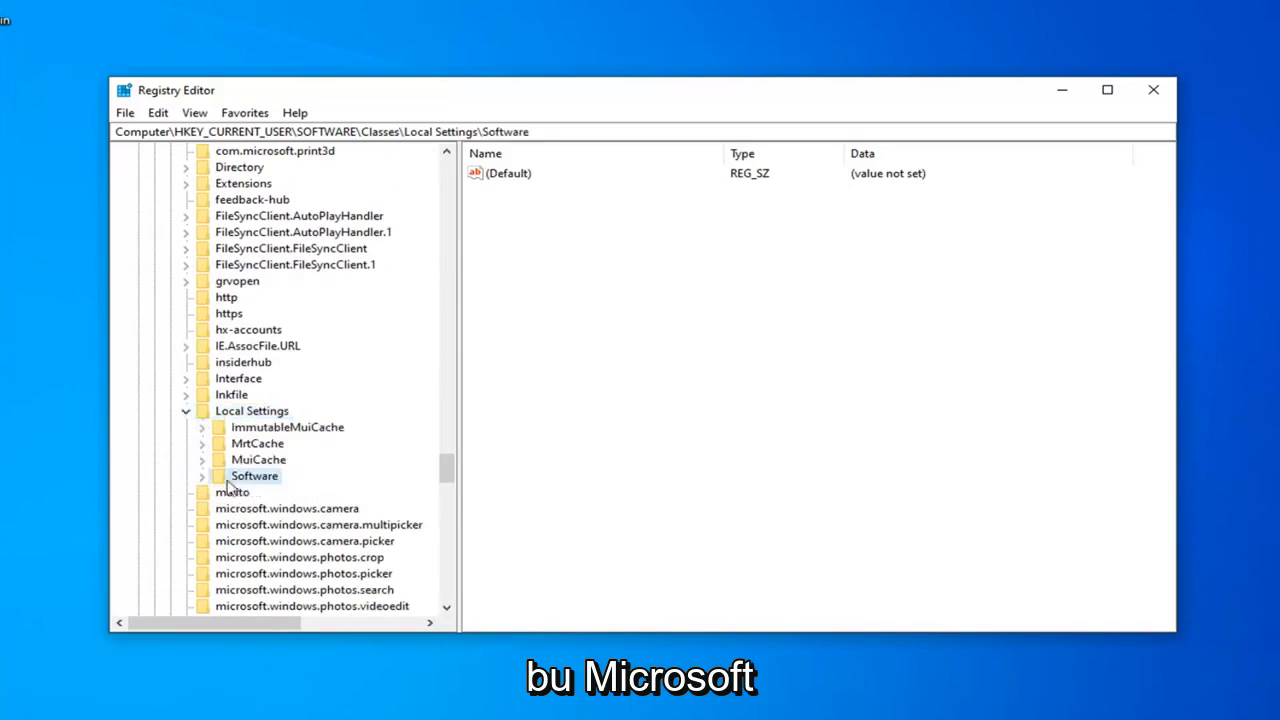
pyautogui.click(201, 476)
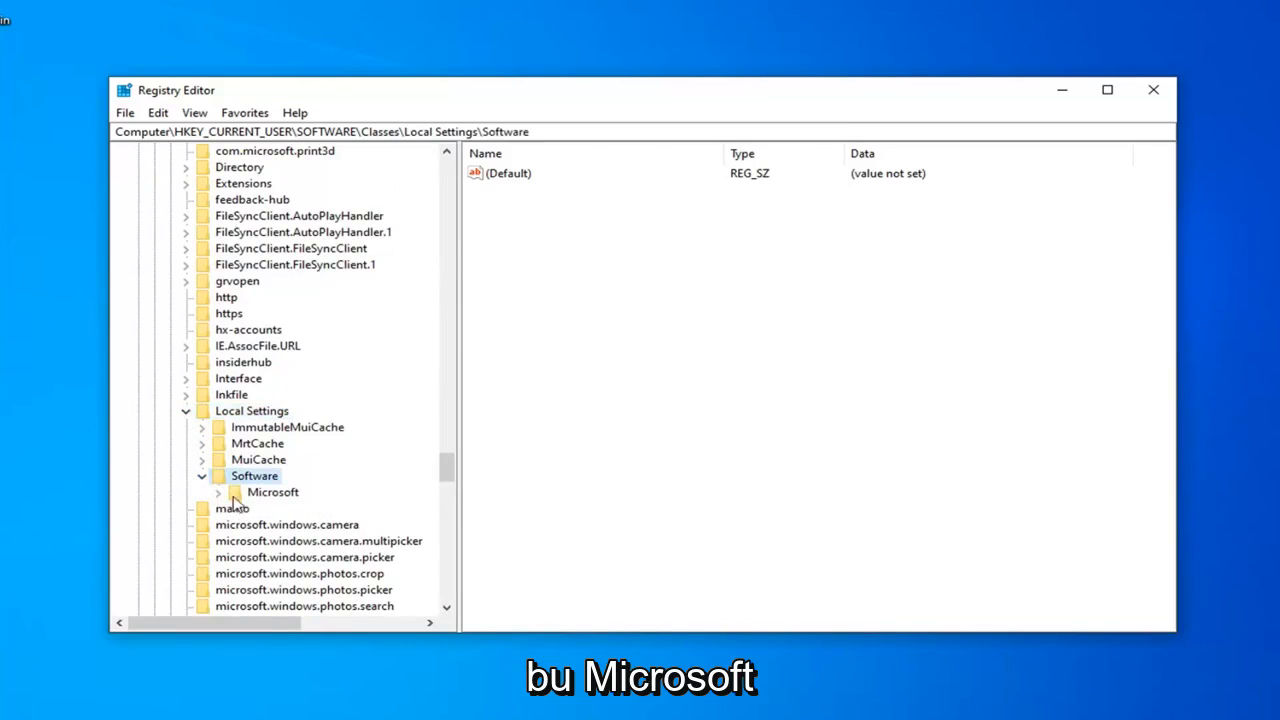
pyautogui.click(219, 492)
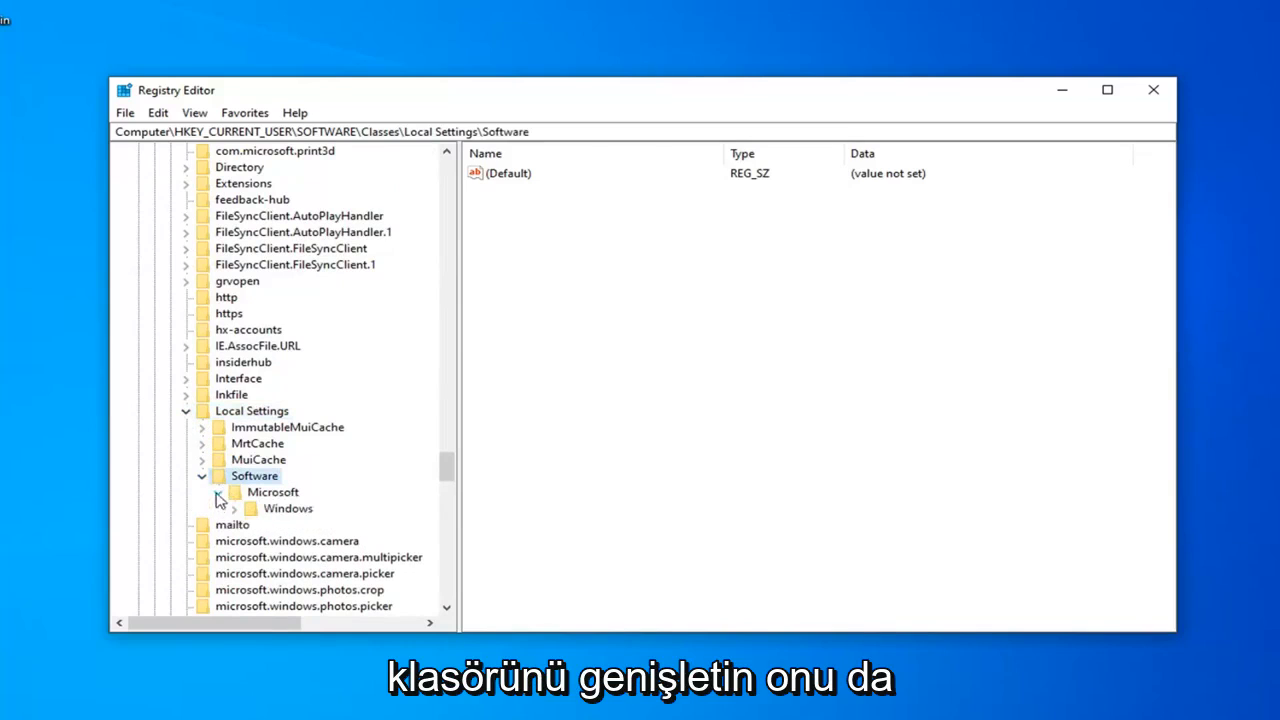
pyautogui.click(218, 492)
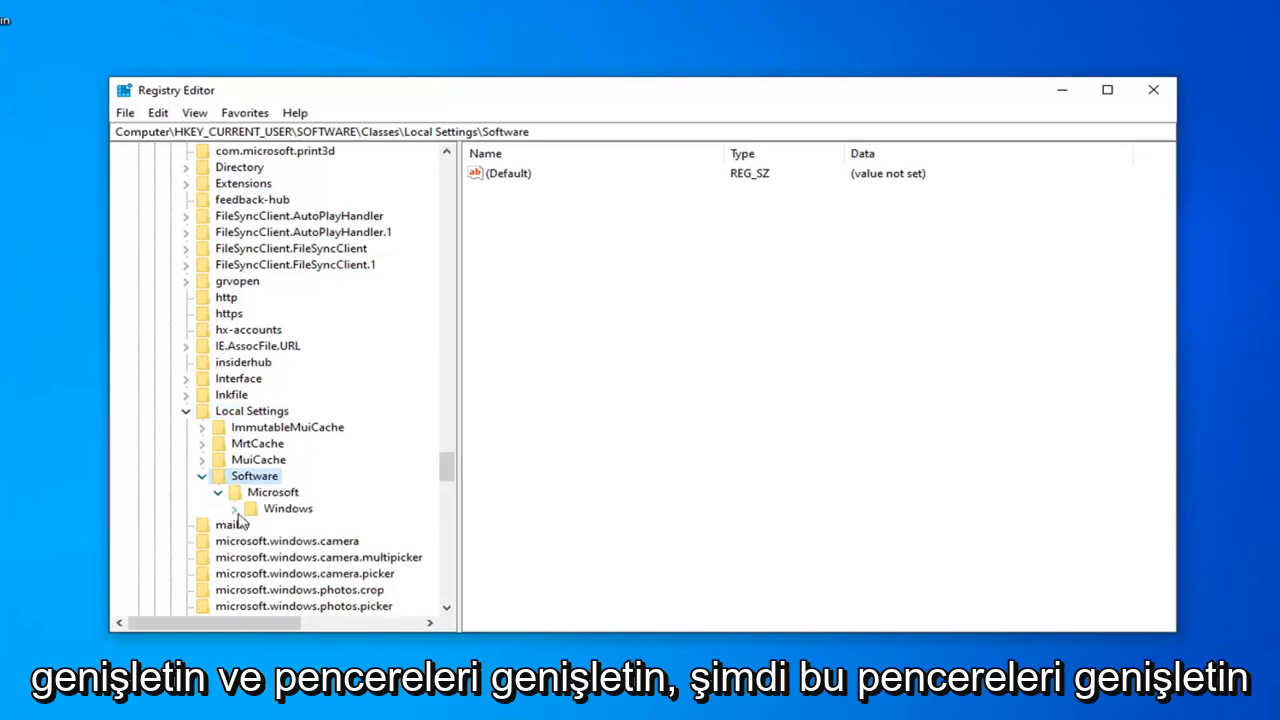
pyautogui.click(234, 508)
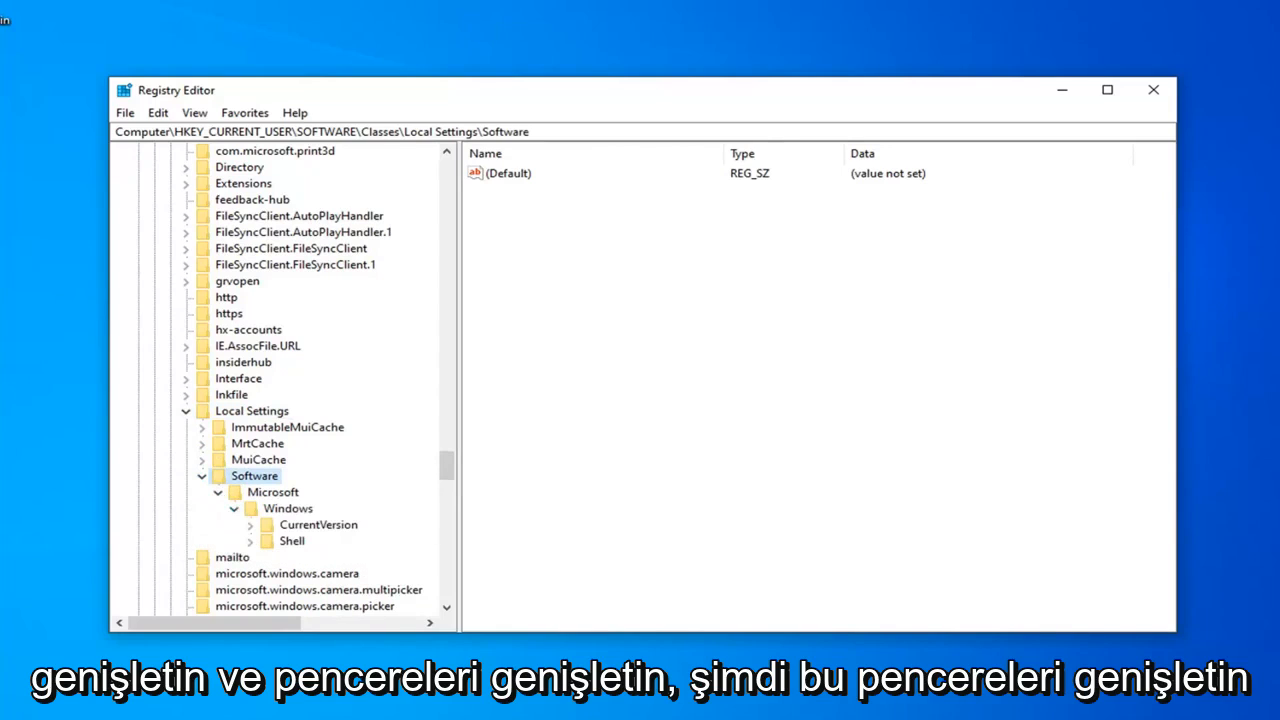
pyautogui.moveTo(310, 547)
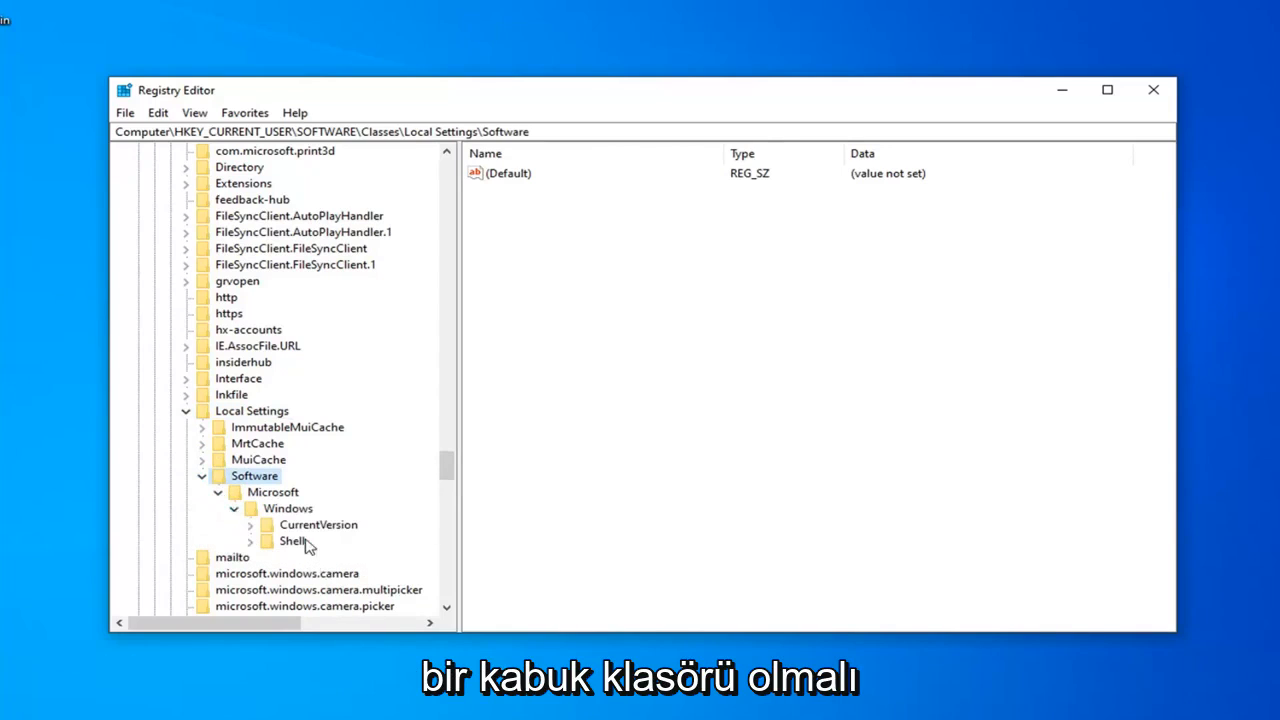
pyautogui.click(291, 540)
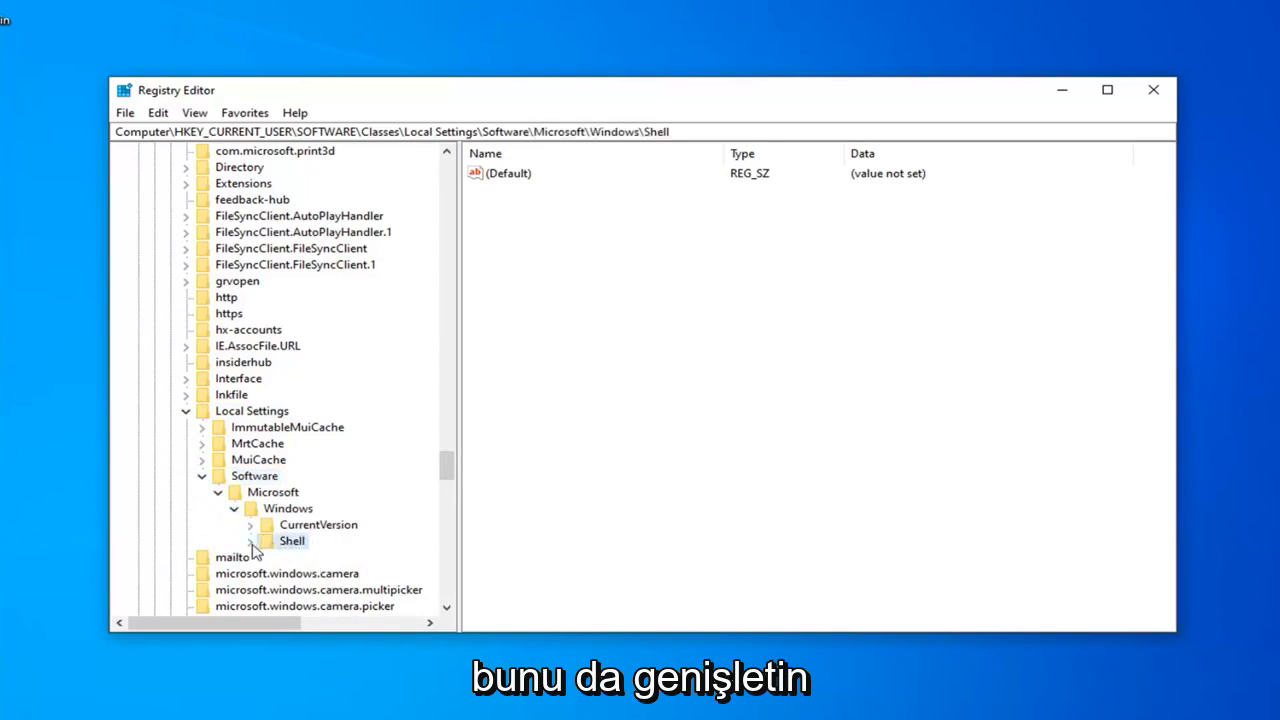
pyautogui.click(251, 540)
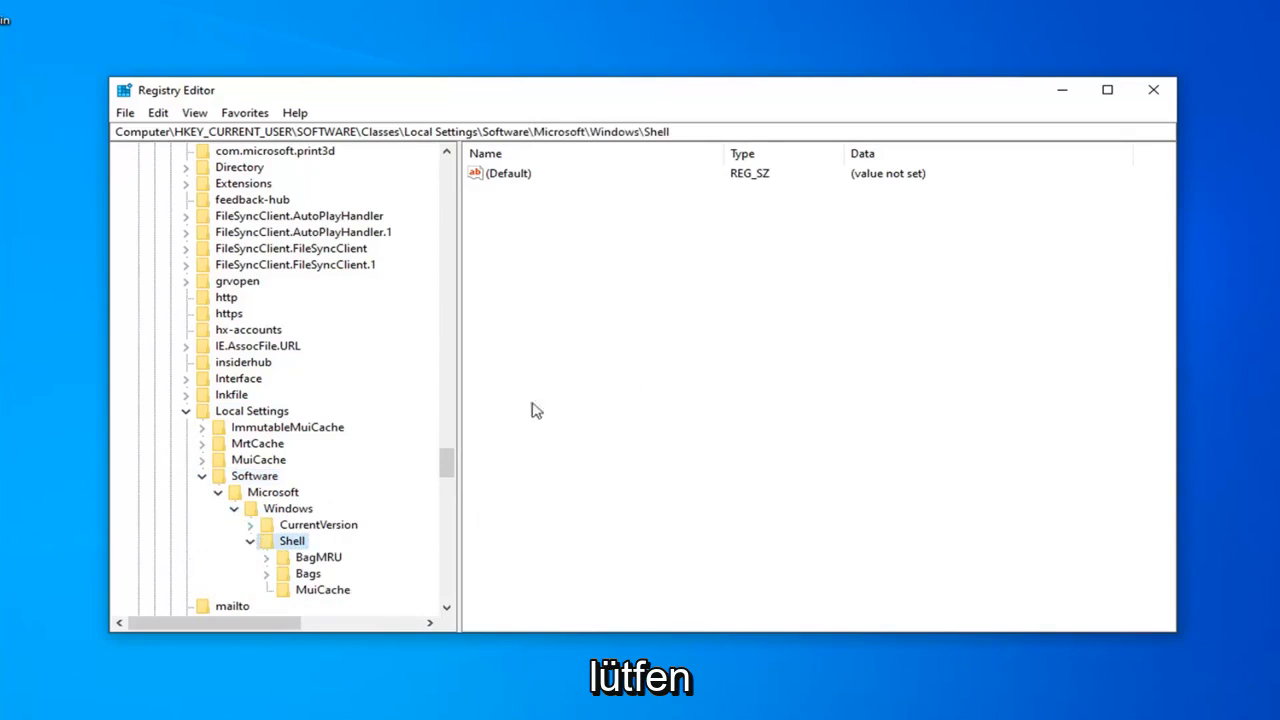
pyautogui.moveTo(430, 482)
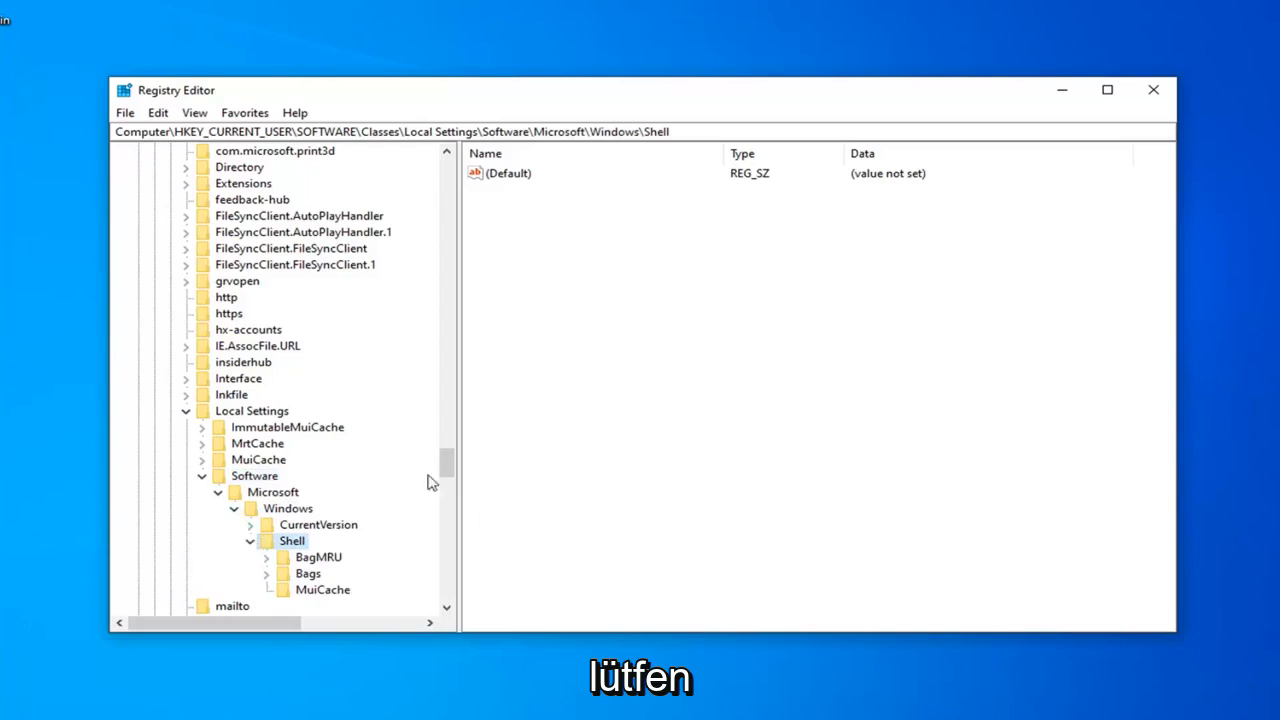
pyautogui.moveTo(52, 158)
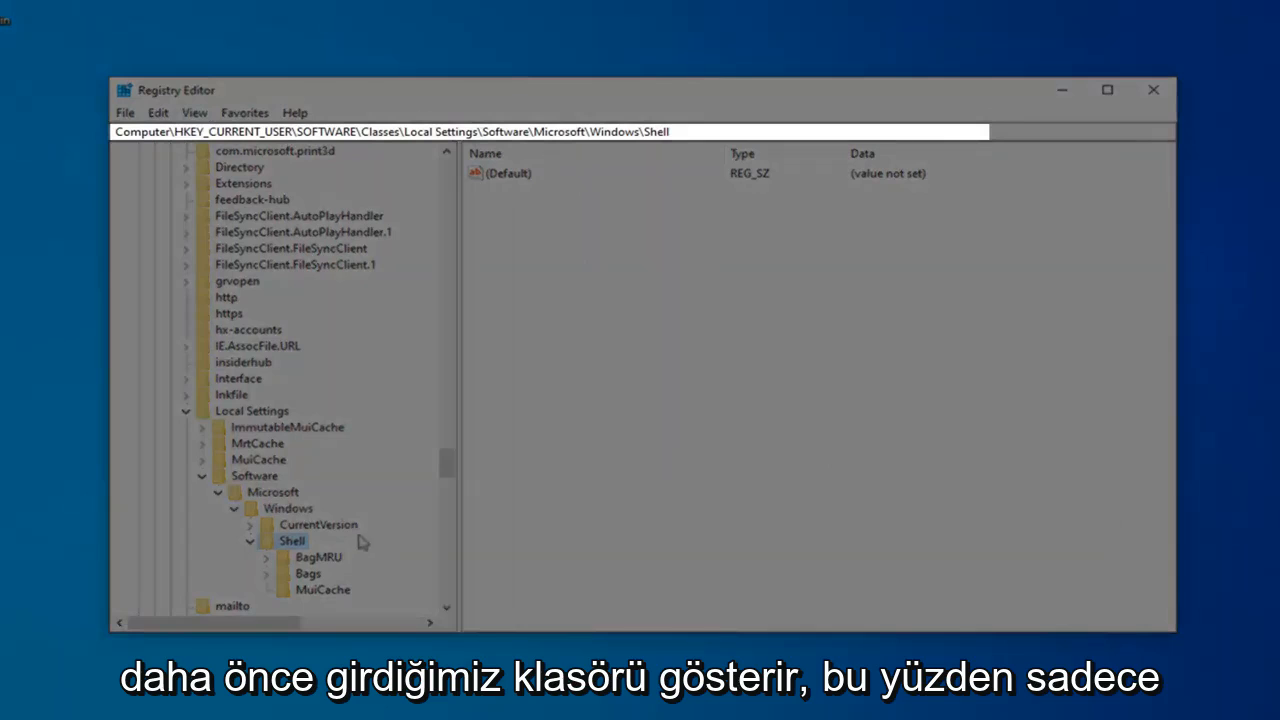
pyautogui.scroll(-3)
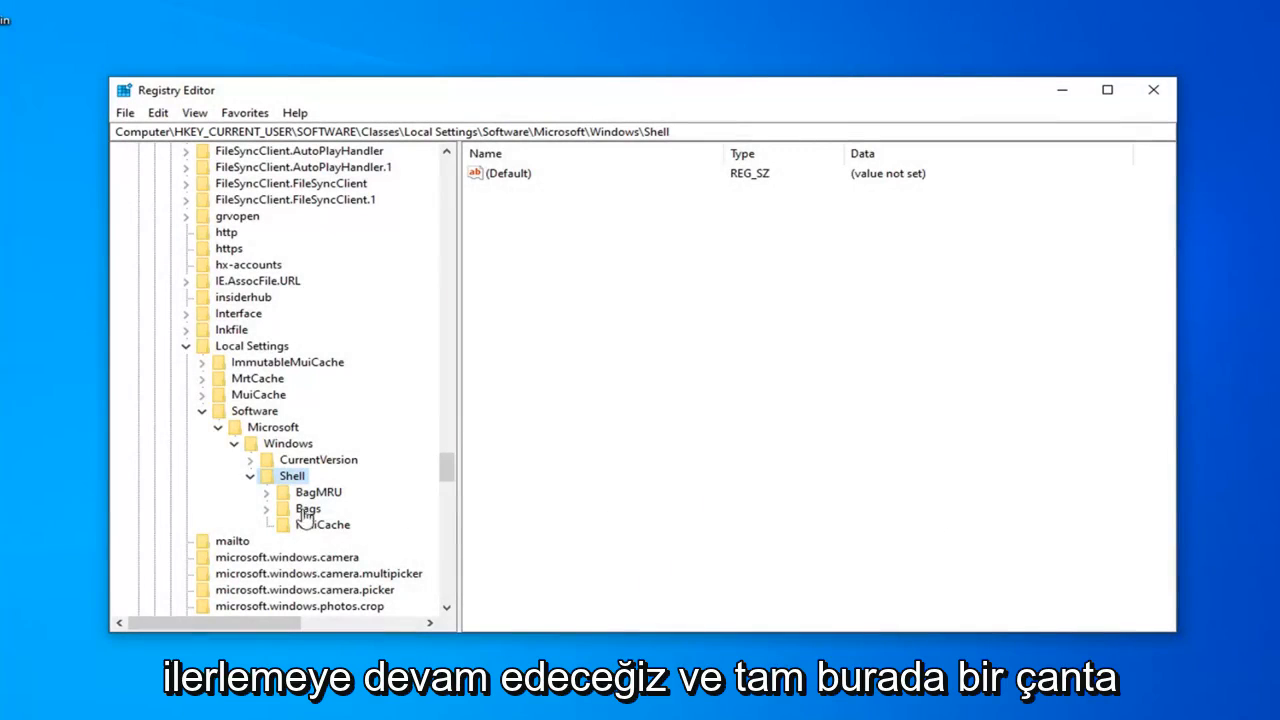
# - Delete the BagMRU key under Shell and confirm the deletion
pyautogui.click(318, 491)
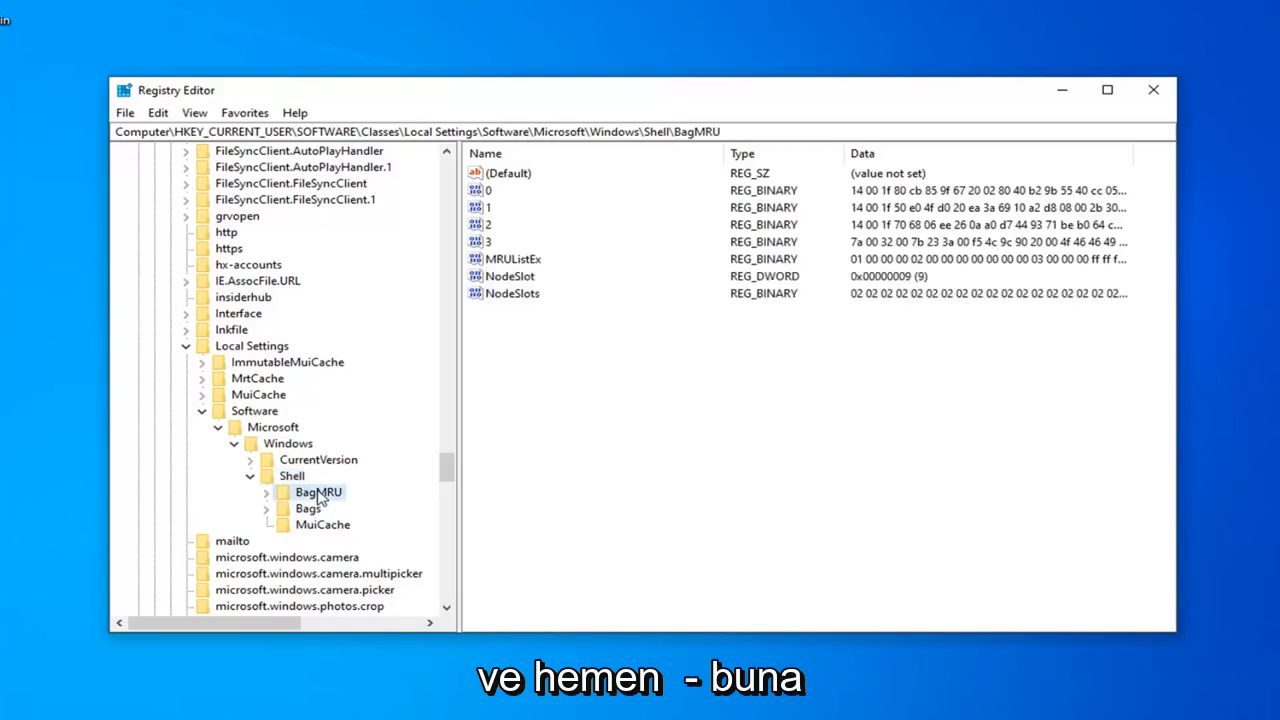
pyautogui.rightClick(318, 491)
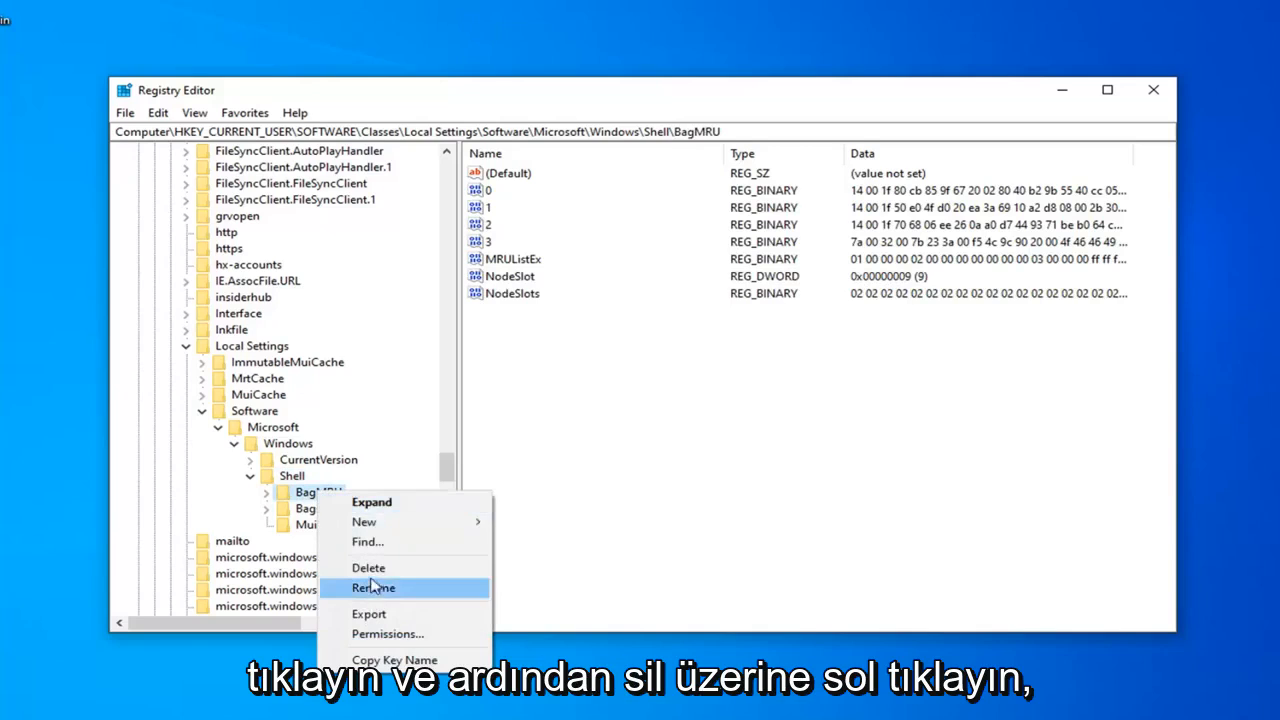
pyautogui.click(368, 567)
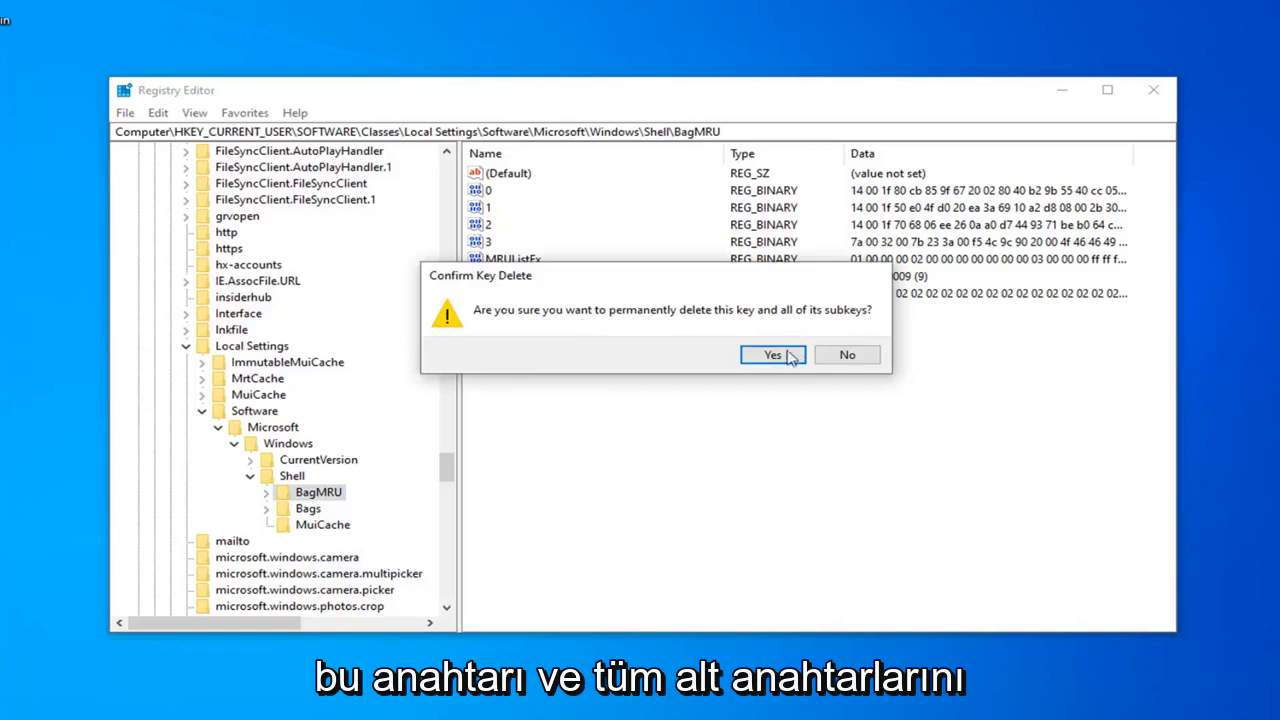
pyautogui.click(771, 354)
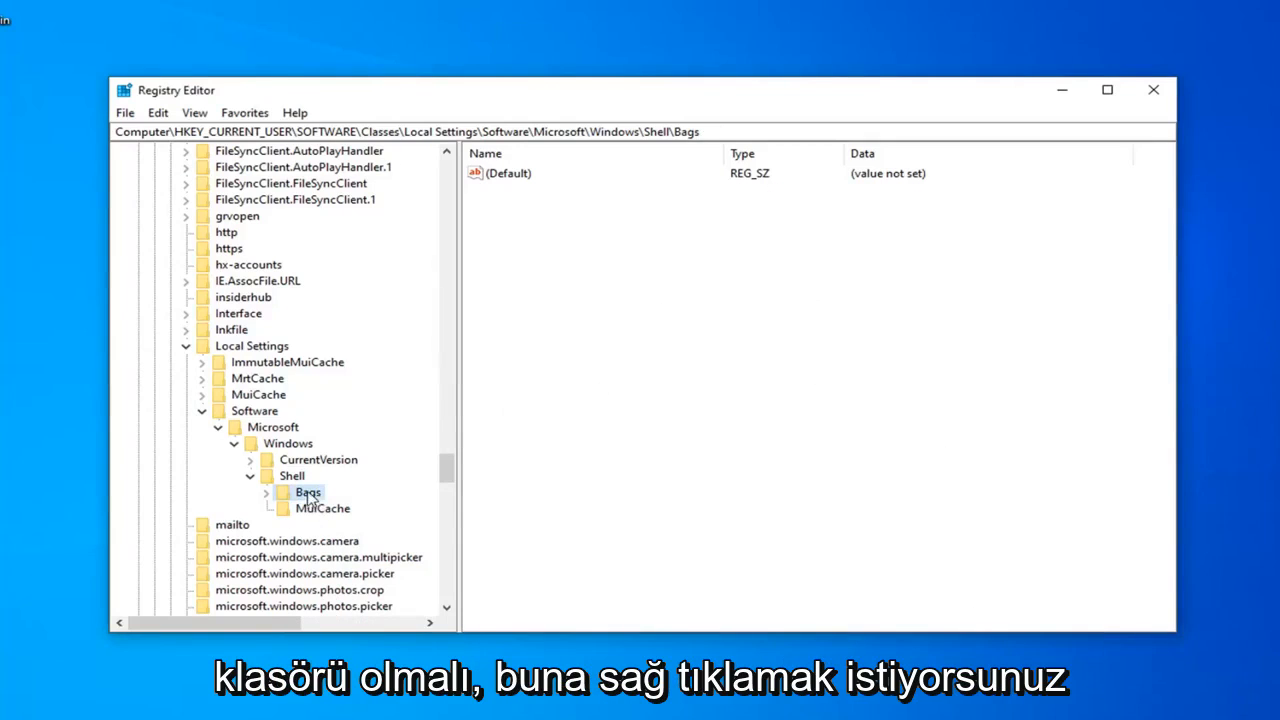
# - Delete the Bags key under Shell and confirm the deletion
pyautogui.rightClick(308, 492)
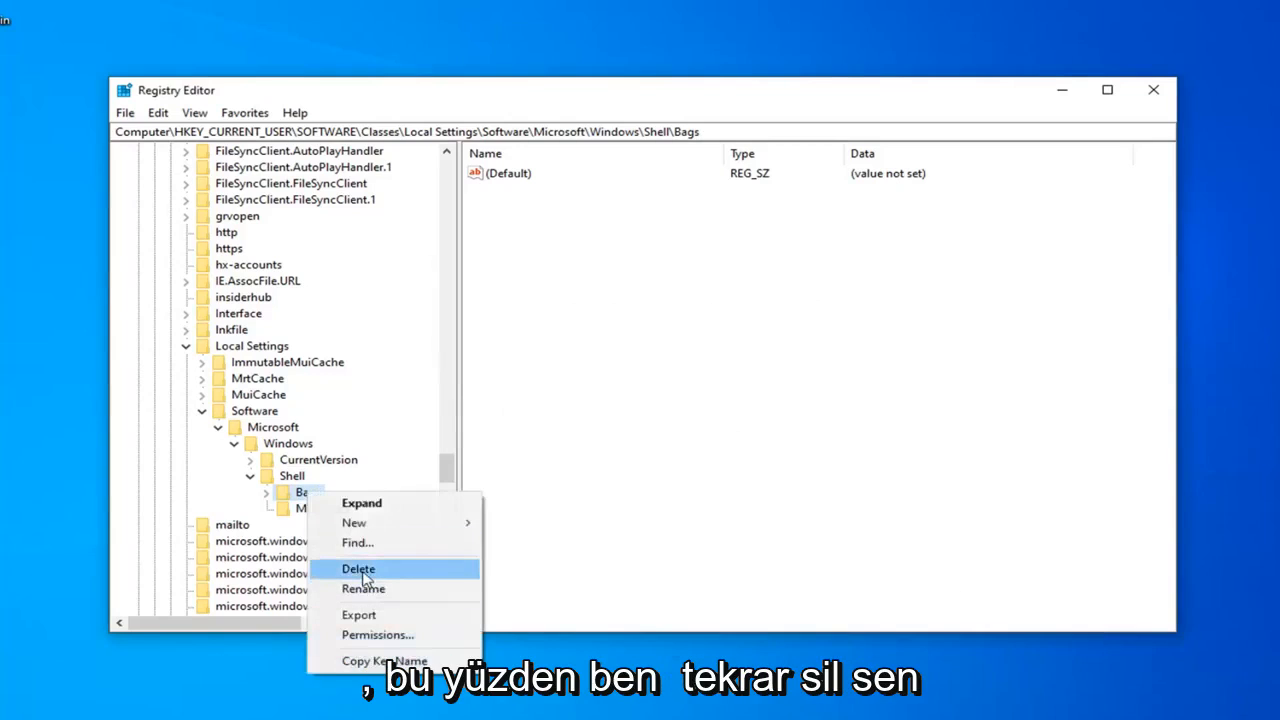
pyautogui.click(357, 568)
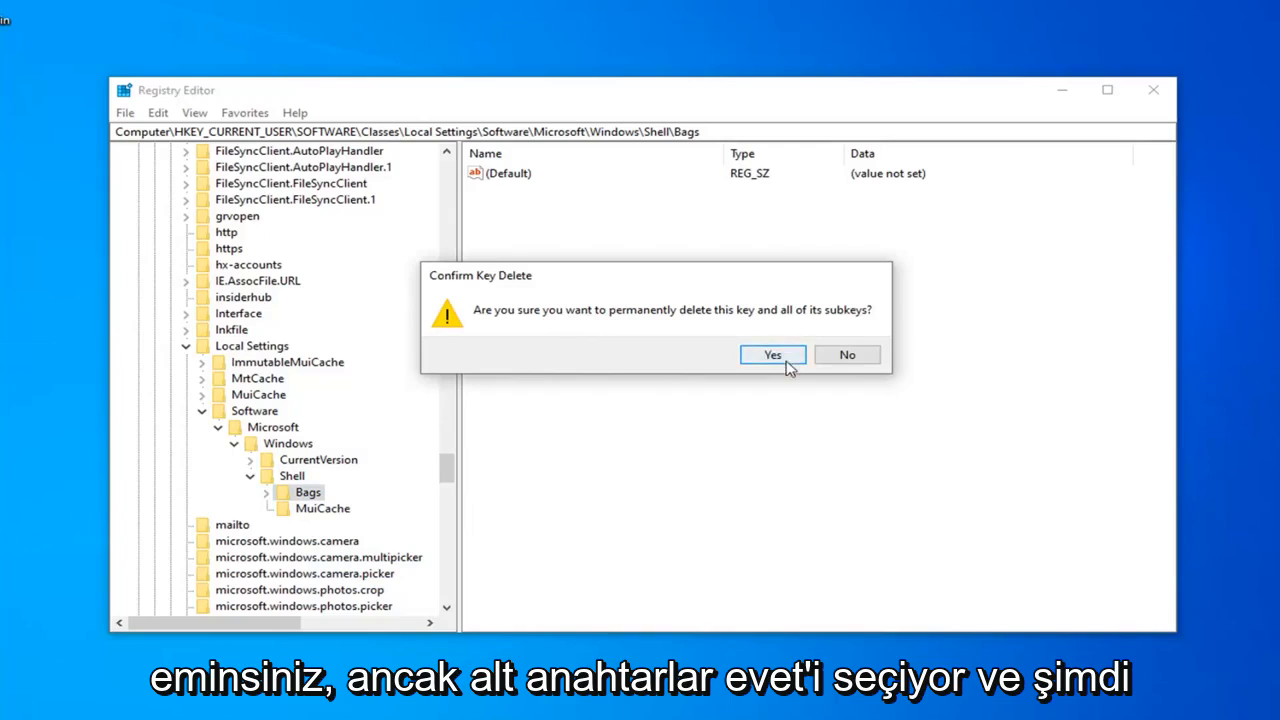
pyautogui.click(772, 355)
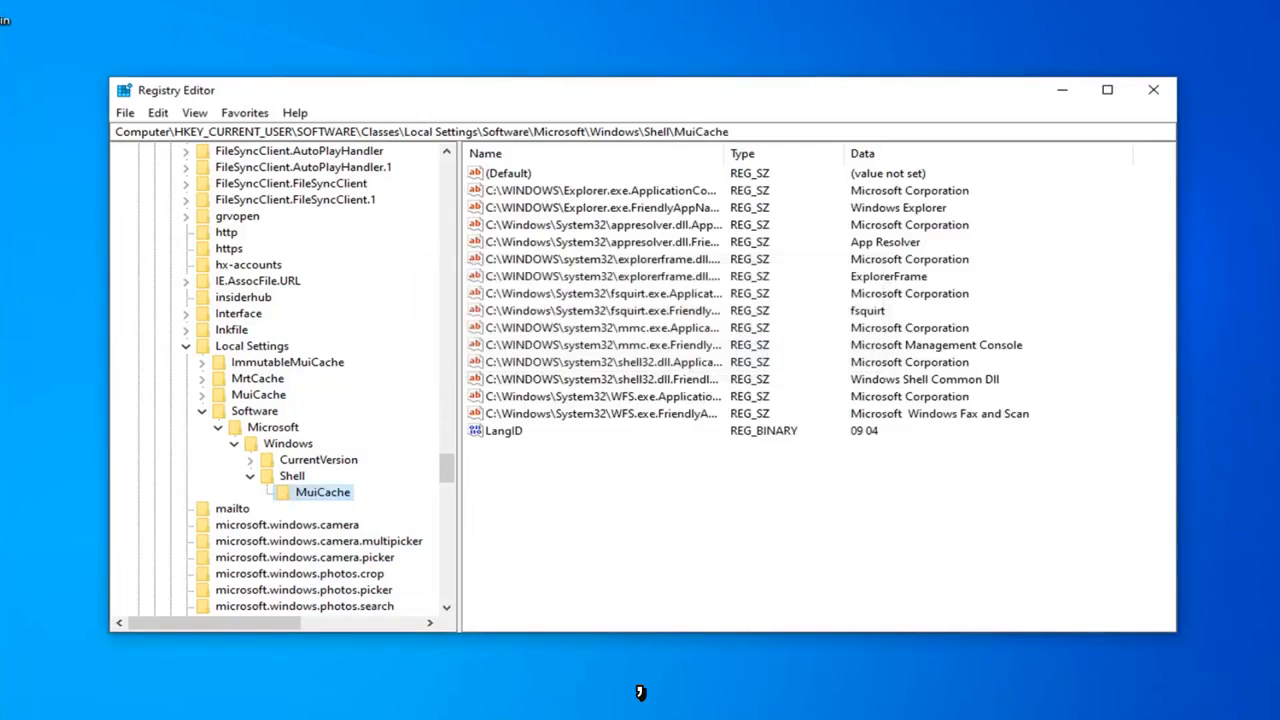
# - Collapse the Shell and Windows keys back to the top-level hives, then close Registry Editor
pyautogui.click(292, 475)
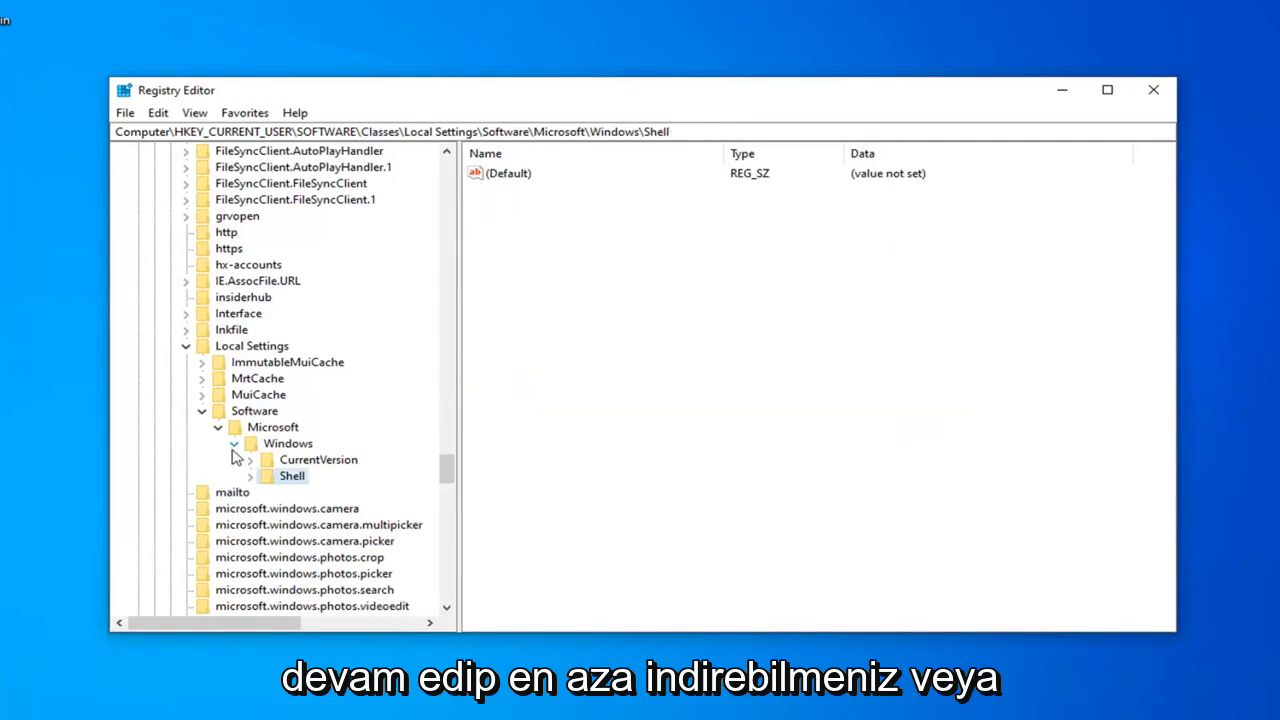
pyautogui.click(202, 410)
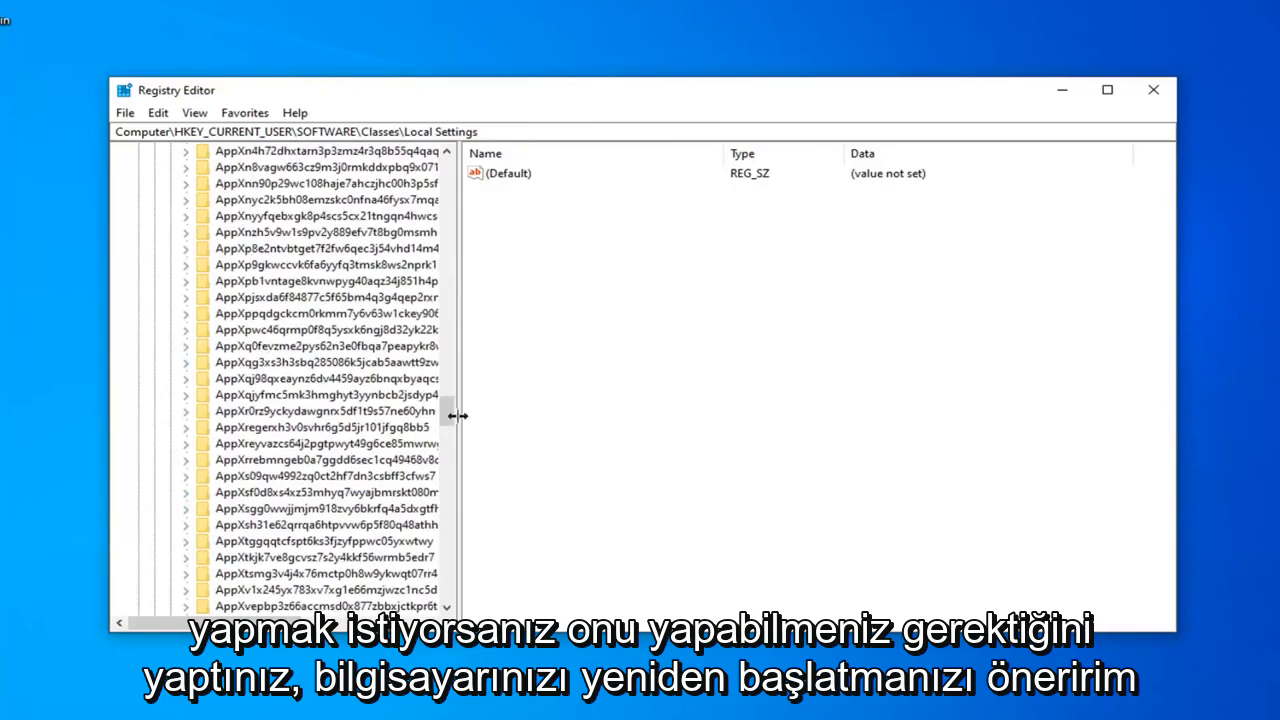
pyautogui.scroll(3)
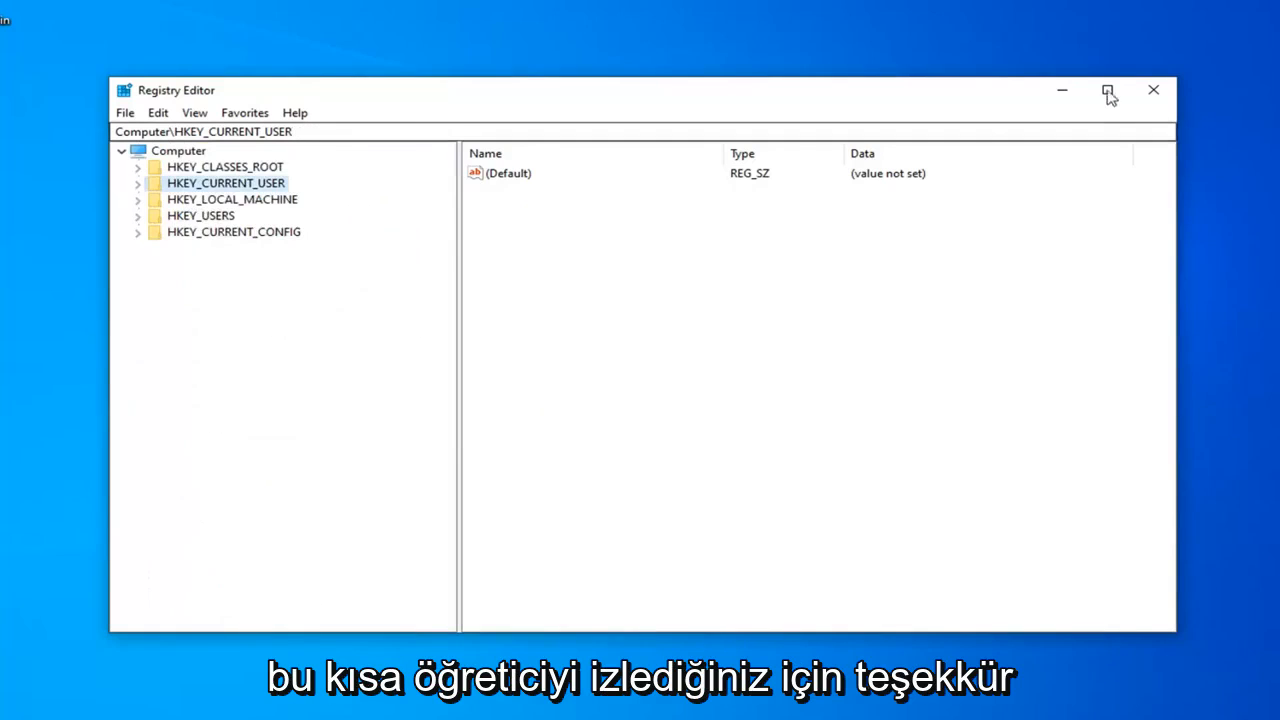
pyautogui.click(1153, 90)
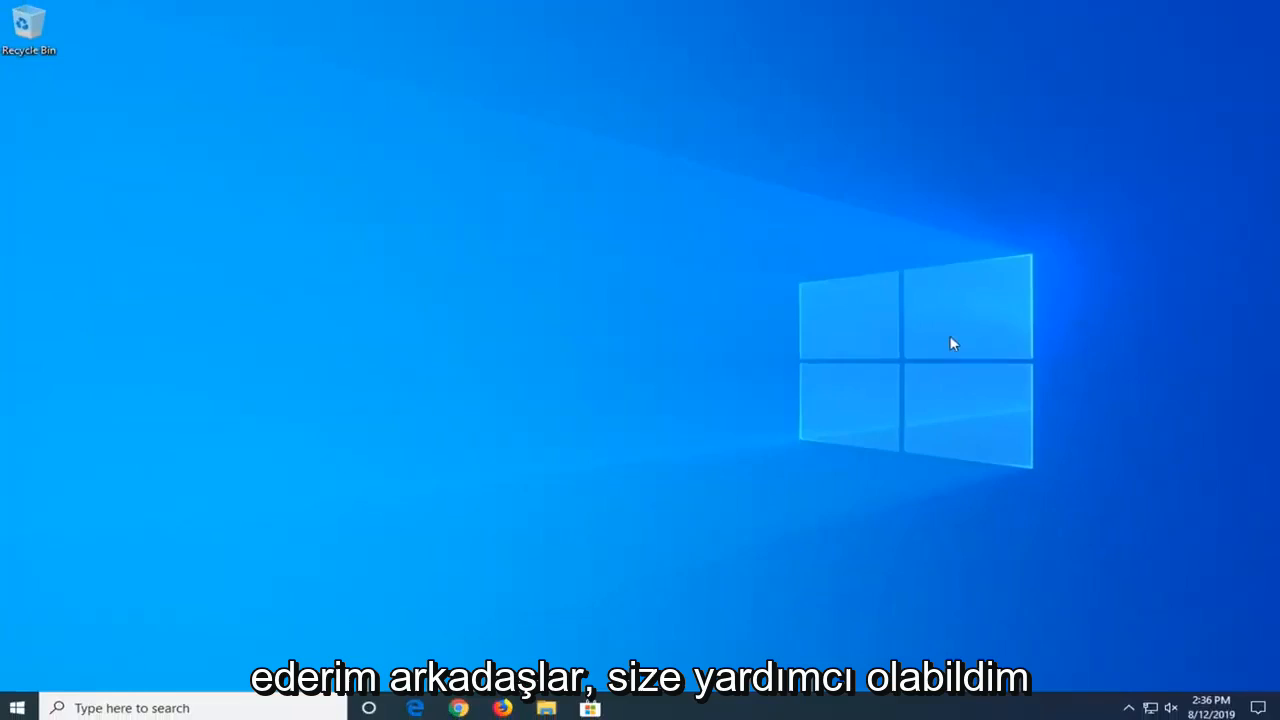